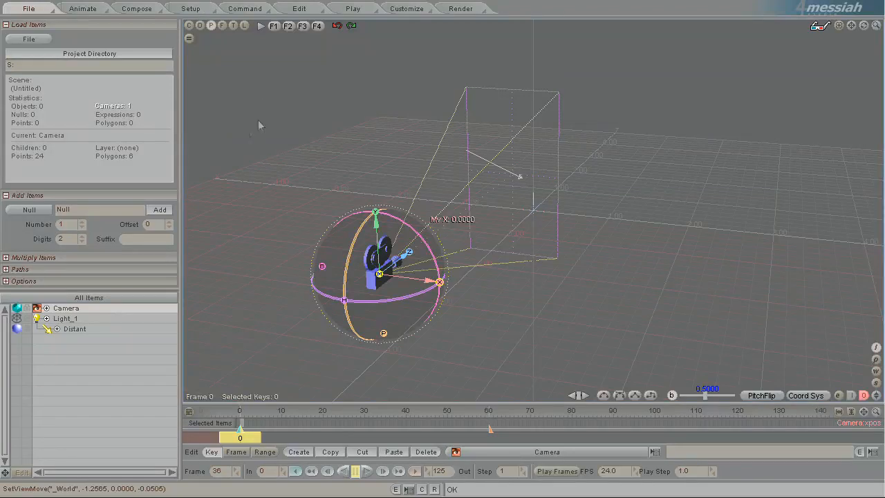
{"action": "mouse_move", "coordinate": [293, 137]}
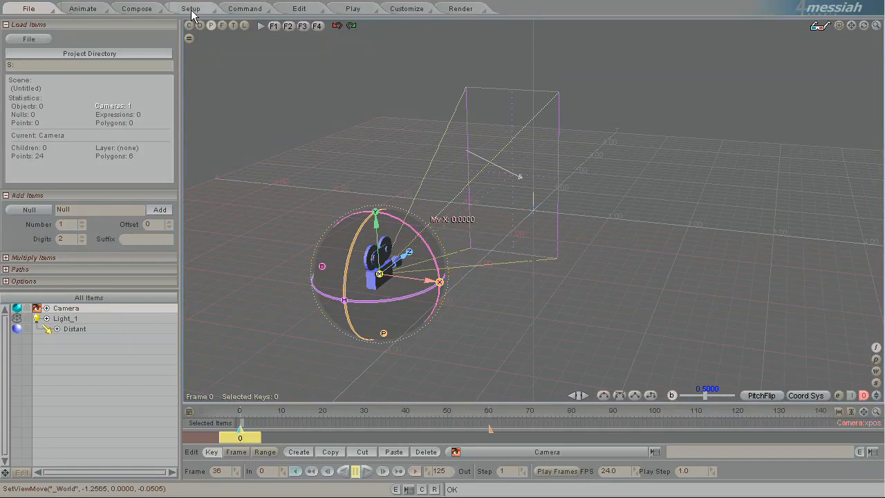
Add a Sphere in Setup and key its X position at frames 0 and 50 in Animate
{"action": "left_click", "coordinate": [190, 8]}
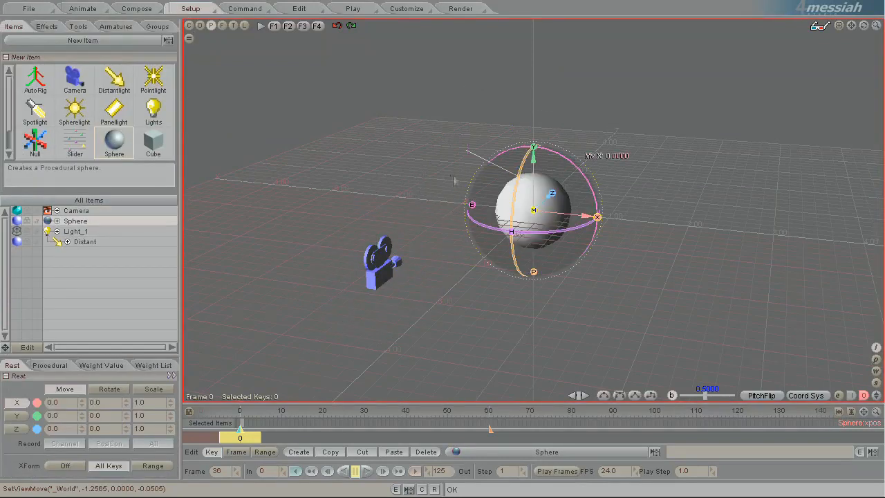
{"action": "left_click", "coordinate": [83, 9]}
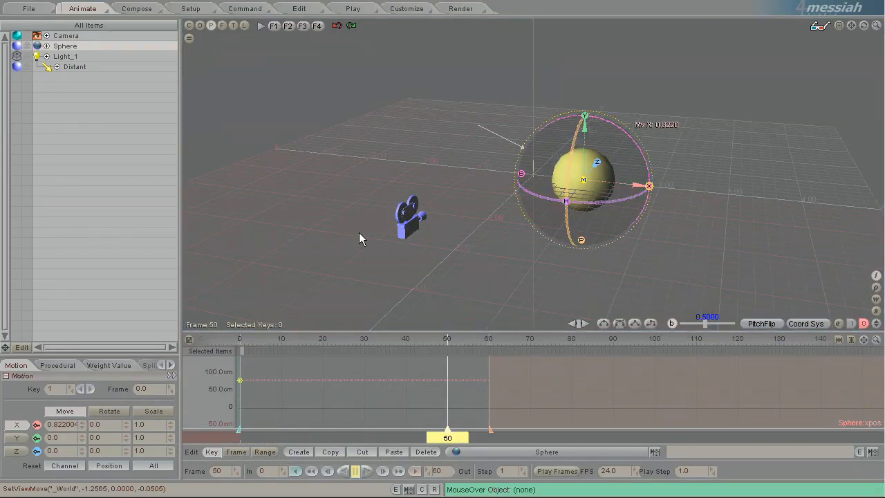
{"action": "left_click_drag", "start_coordinate": [649, 185], "coordinate": [657, 186]}
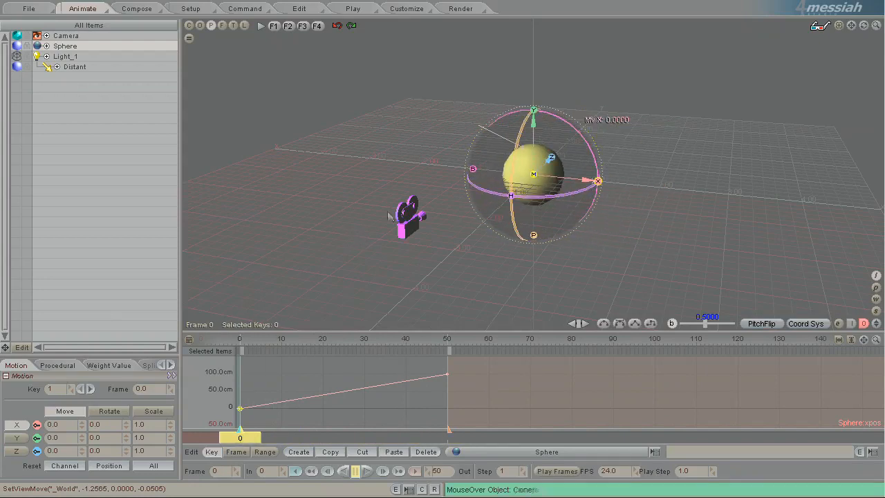
Check the BallMovingAlongX record name under Compose Tracks, then return to Animate for grouping
{"action": "left_click", "coordinate": [136, 8]}
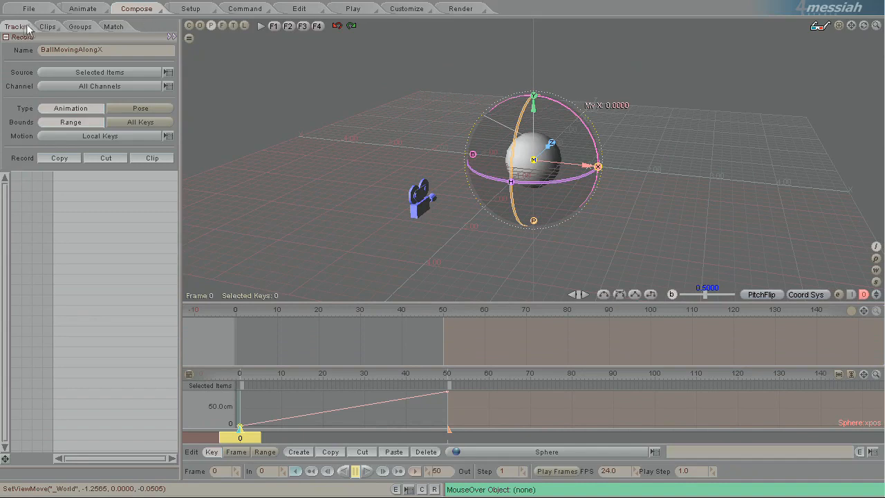
{"action": "mouse_move", "coordinate": [17, 41]}
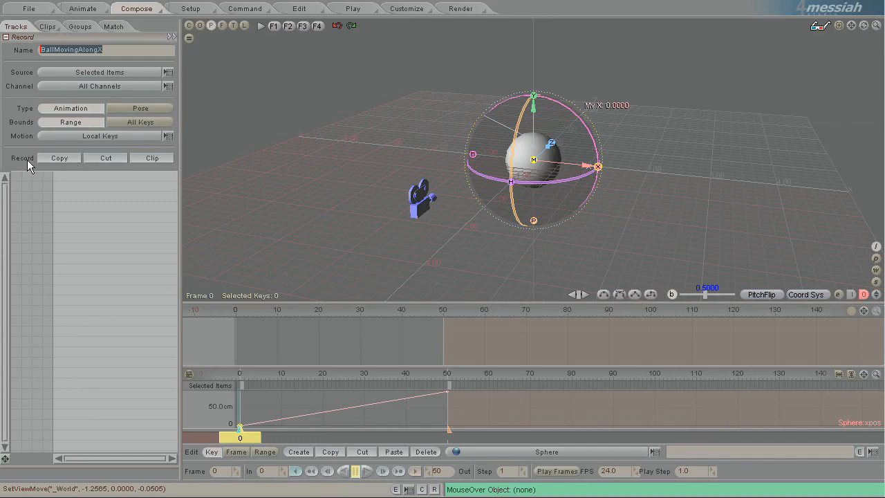
{"action": "left_click", "coordinate": [79, 26]}
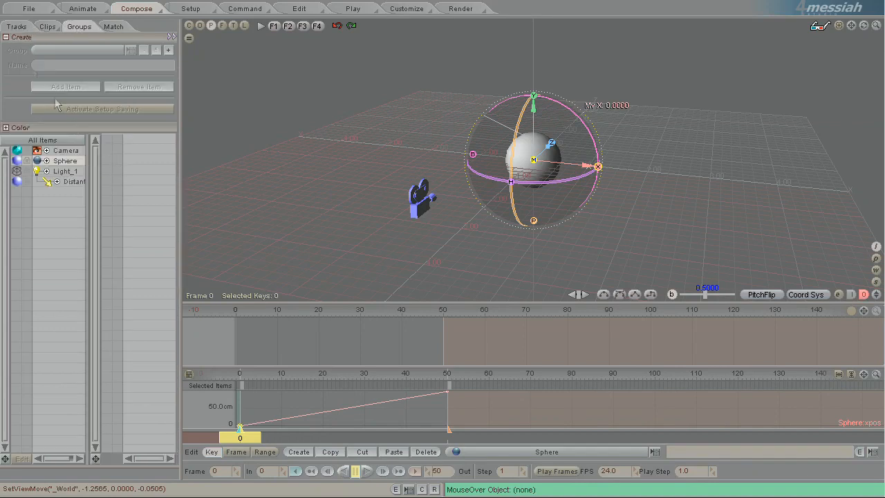
{"action": "left_click", "coordinate": [15, 26]}
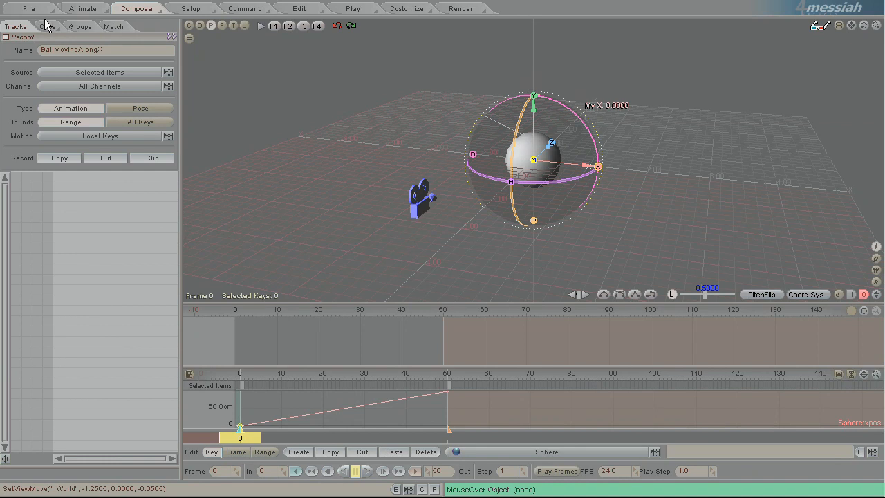
{"action": "left_click", "coordinate": [83, 9]}
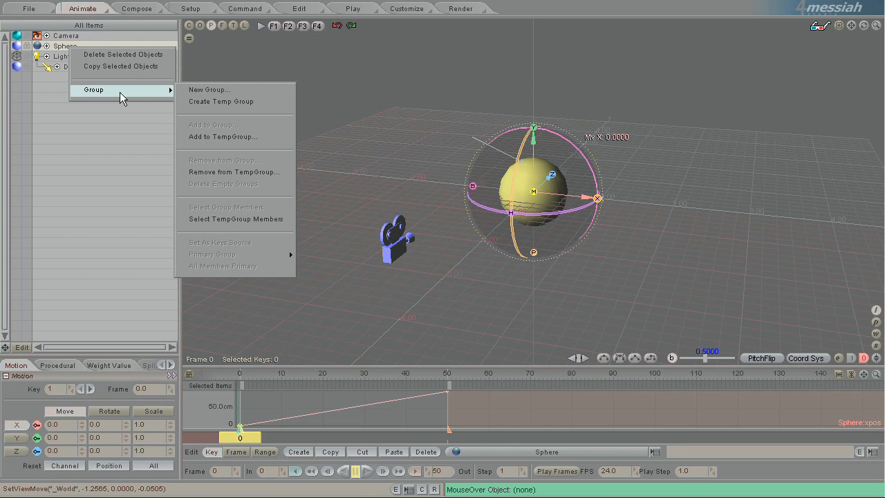
Create a new group named Ball from the scene items and go to Compose
{"action": "left_click", "coordinate": [208, 89]}
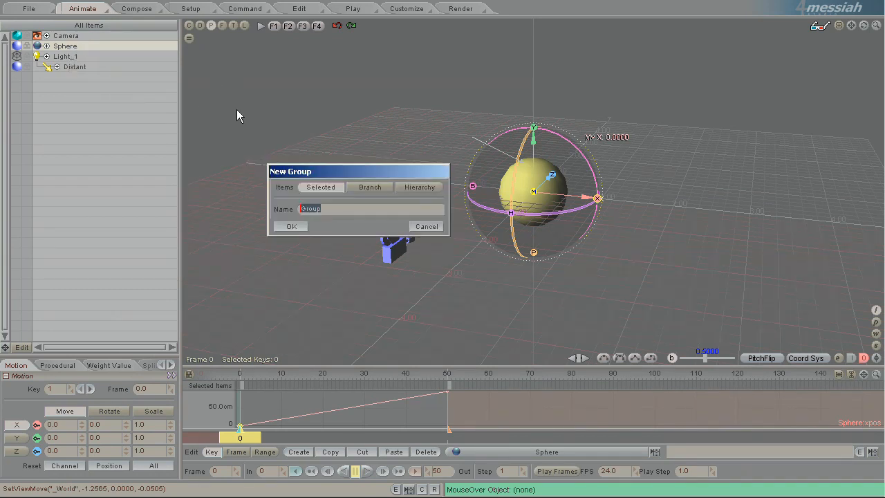
{"action": "type", "text": "Ball"}
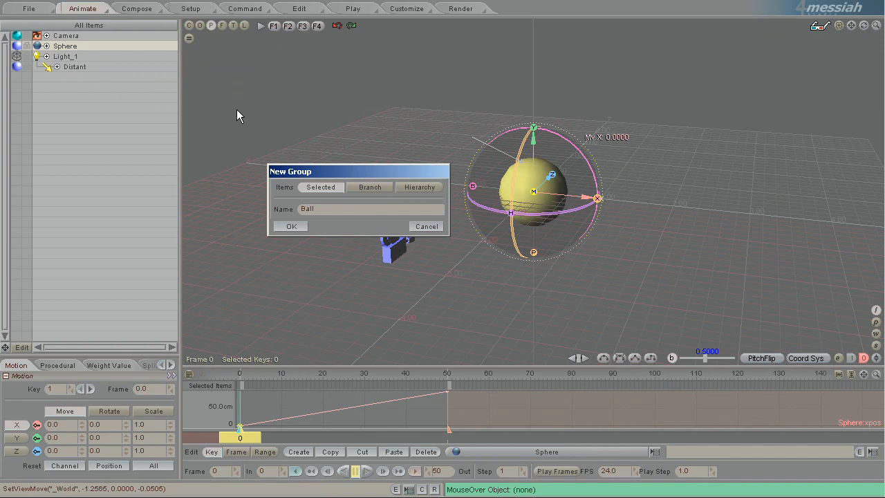
{"action": "left_click", "coordinate": [290, 227]}
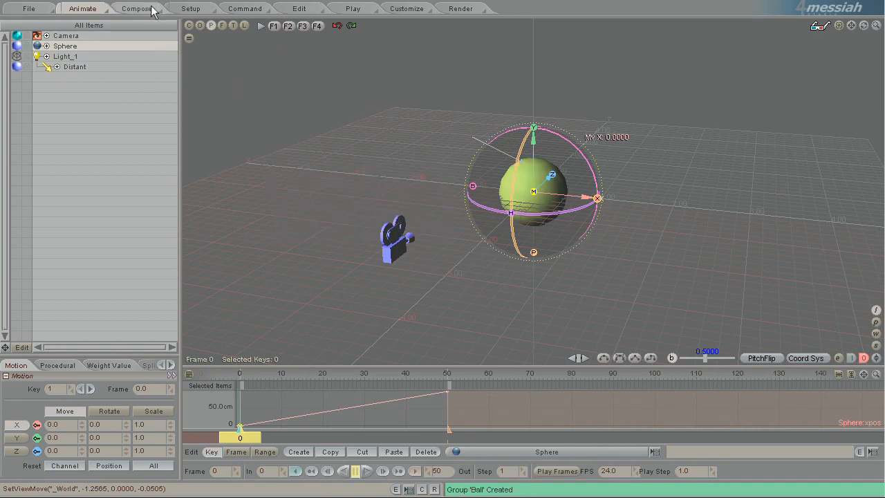
{"action": "left_click", "coordinate": [136, 8]}
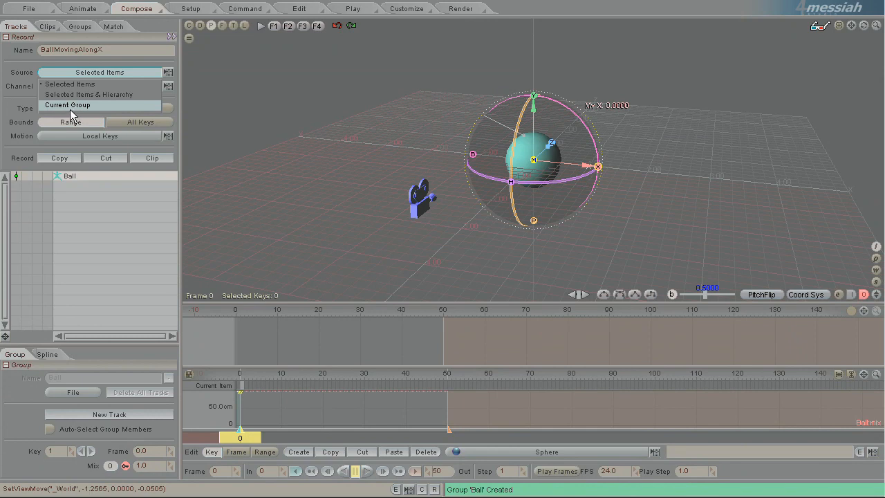
Set the Tracks Record source to Current Group so the Ball group is listed
{"action": "left_click", "coordinate": [79, 26]}
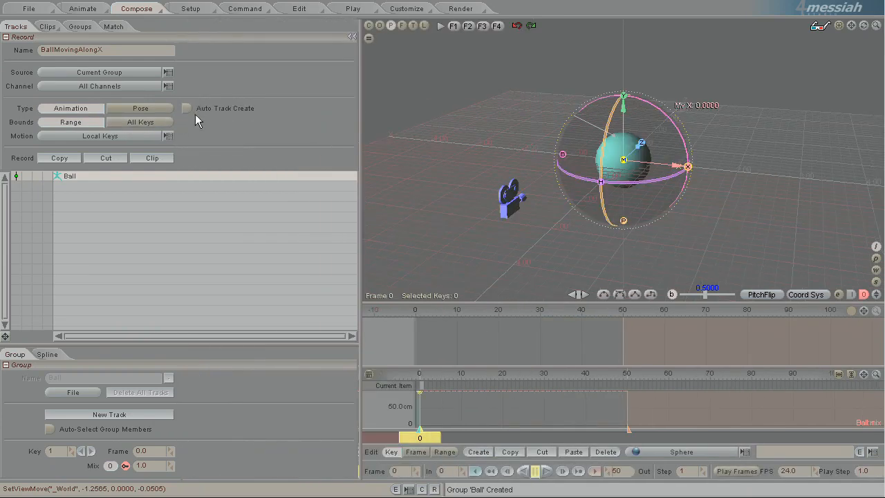
{"action": "mouse_move", "coordinate": [205, 113]}
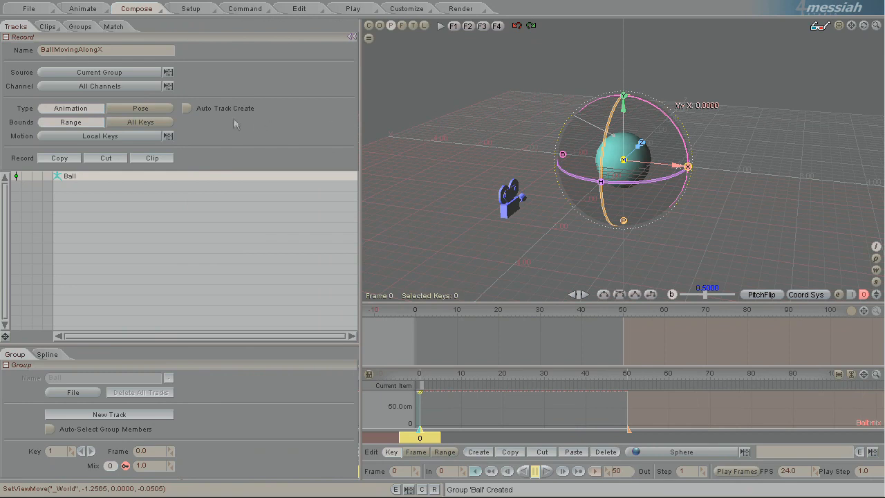
{"action": "mouse_move", "coordinate": [223, 126]}
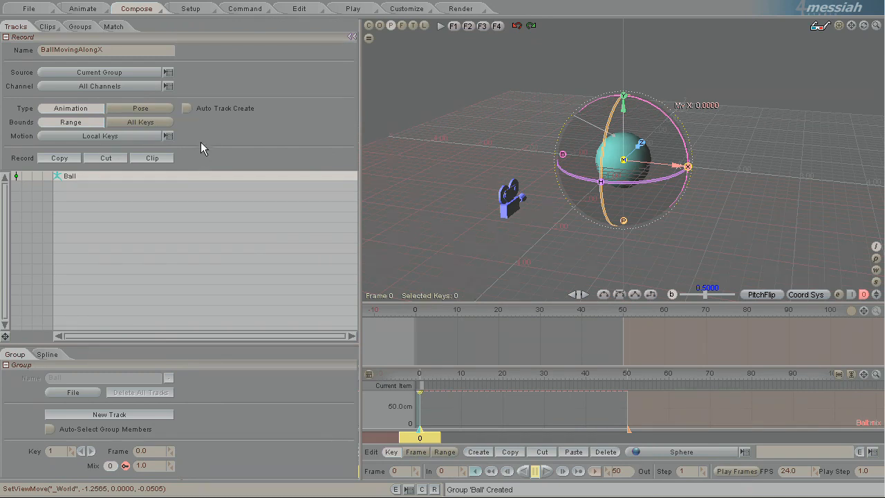
{"action": "mouse_move", "coordinate": [91, 202]}
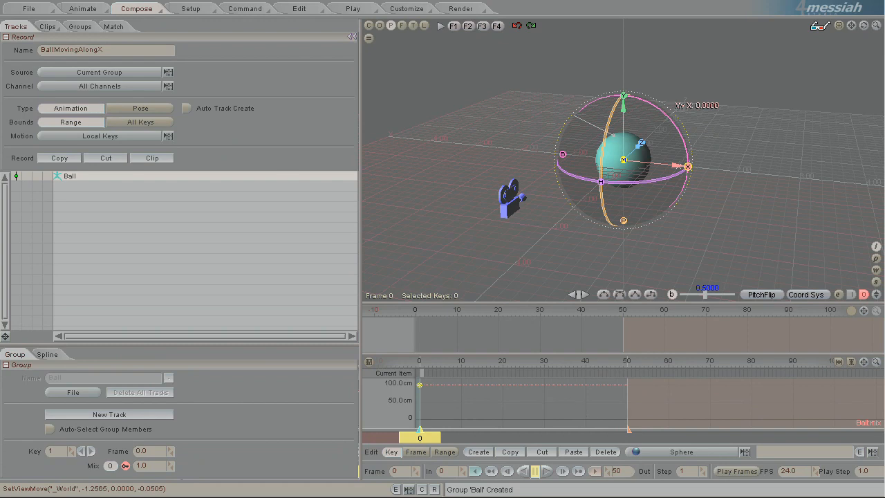
{"action": "mouse_move", "coordinate": [619, 428]}
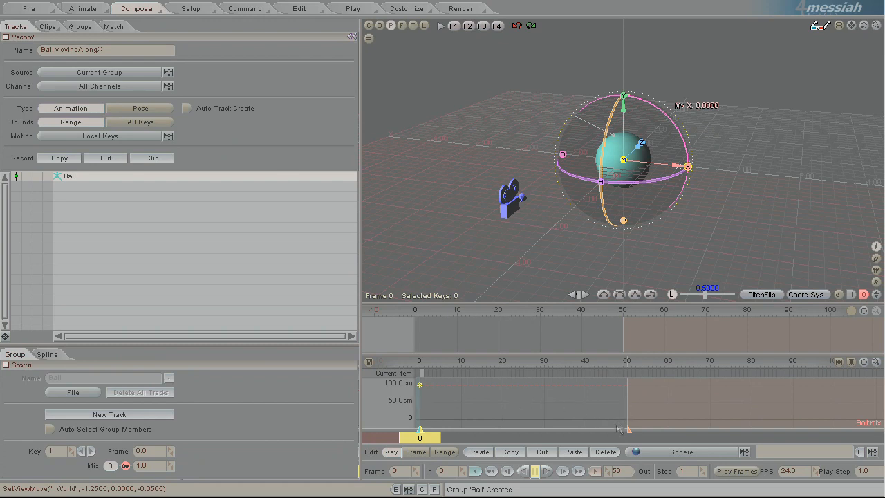
{"action": "mouse_move", "coordinate": [528, 431]}
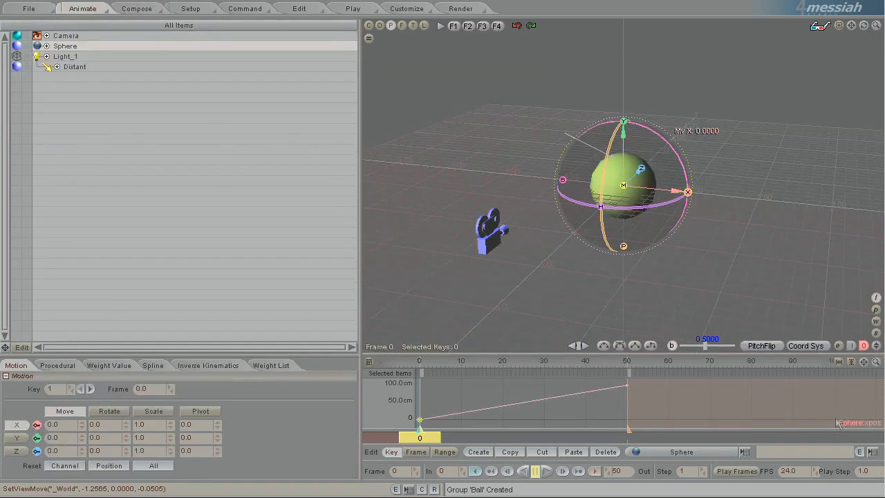
{"action": "left_click", "coordinate": [135, 8]}
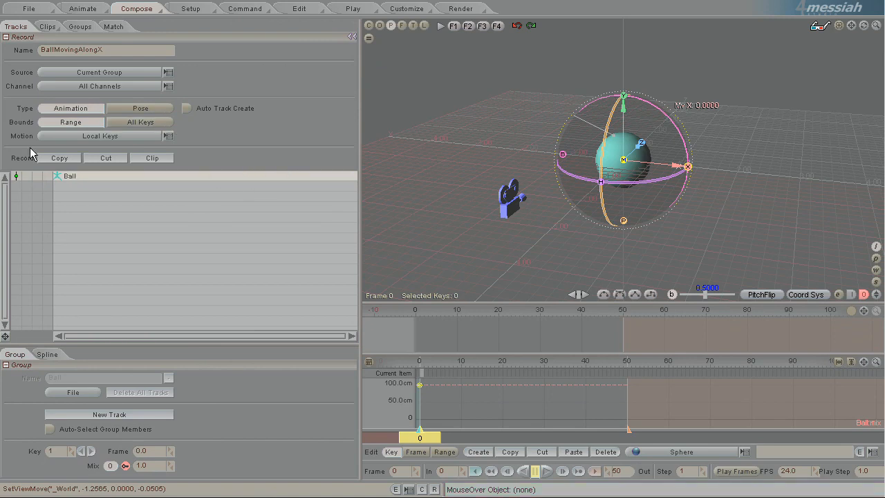
{"action": "mouse_move", "coordinate": [16, 144]}
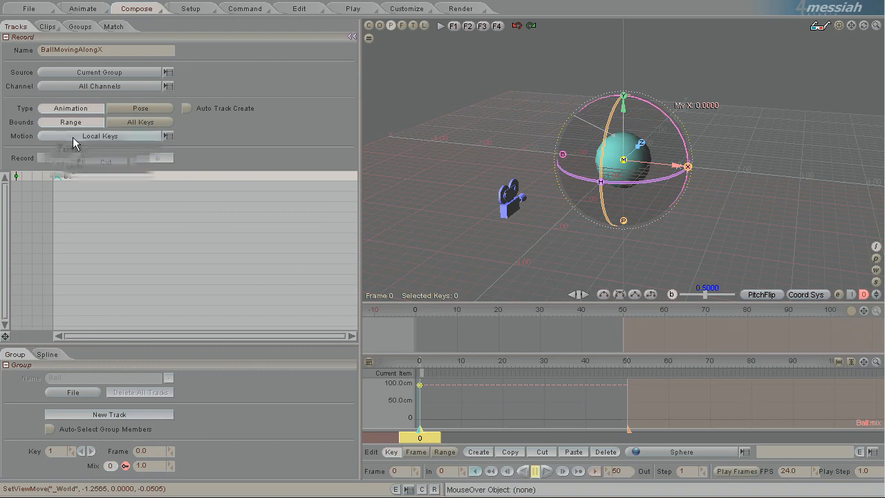
{"action": "left_click", "coordinate": [100, 136]}
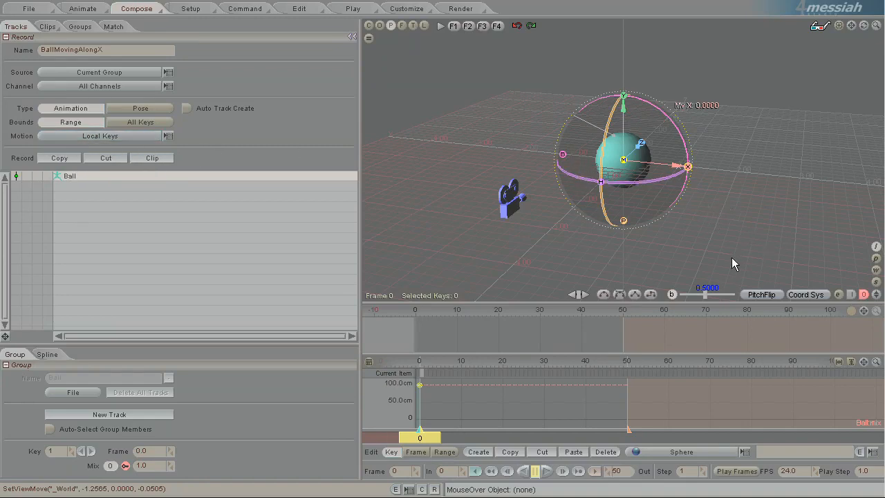
{"action": "mouse_move", "coordinate": [528, 270]}
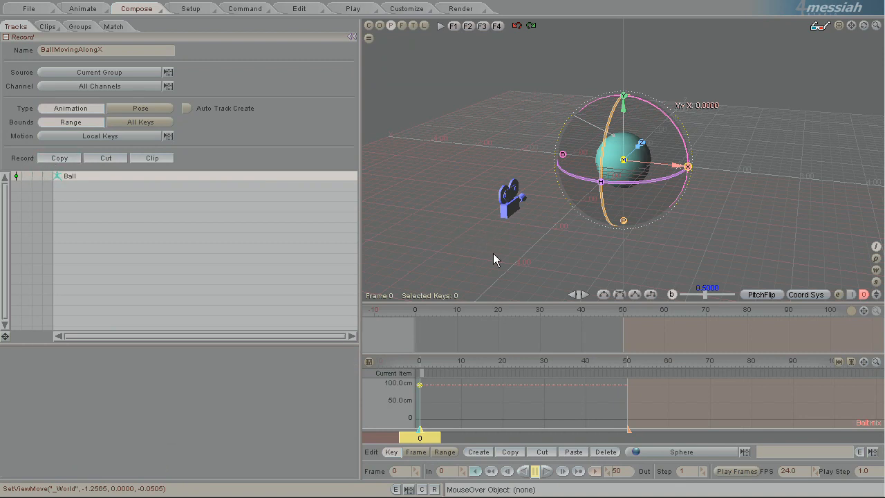
Review the BallMovingAlongX clip's Ball channels with X at 1.0 on frame 50, checking the sphere in Animate
{"action": "left_click", "coordinate": [47, 26]}
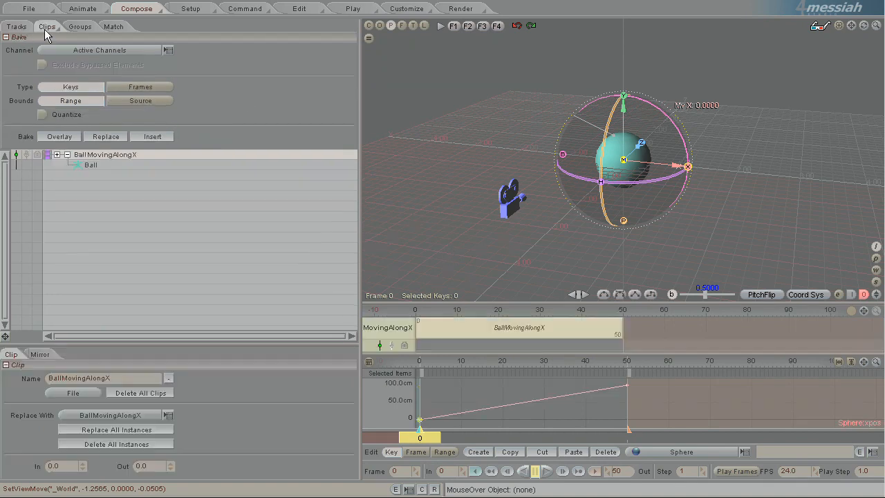
{"action": "left_click", "coordinate": [105, 155]}
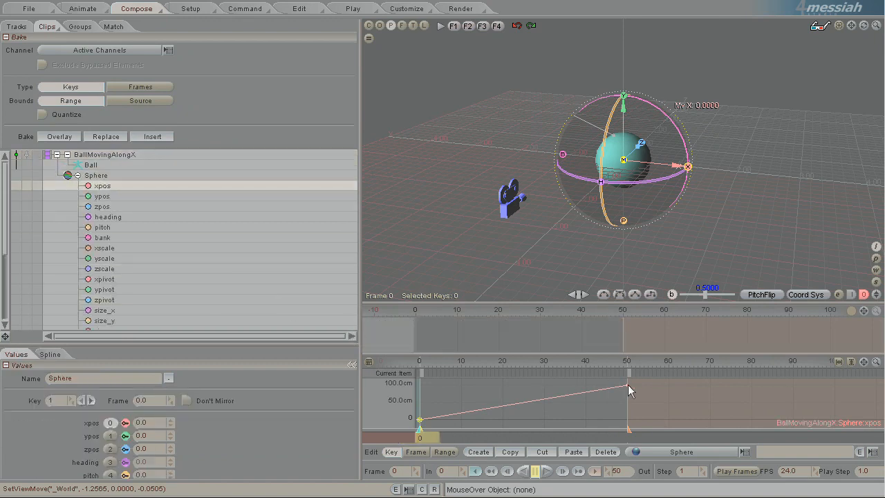
{"action": "left_click", "coordinate": [626, 384]}
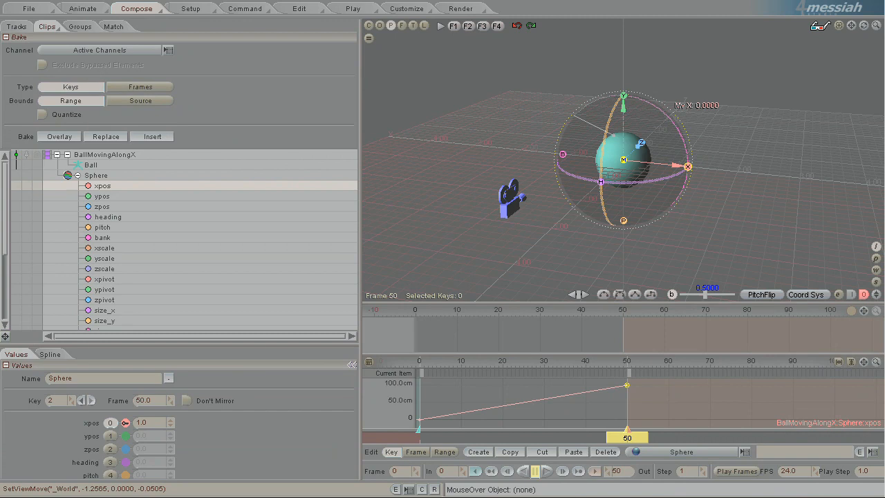
{"action": "left_click", "coordinate": [82, 9]}
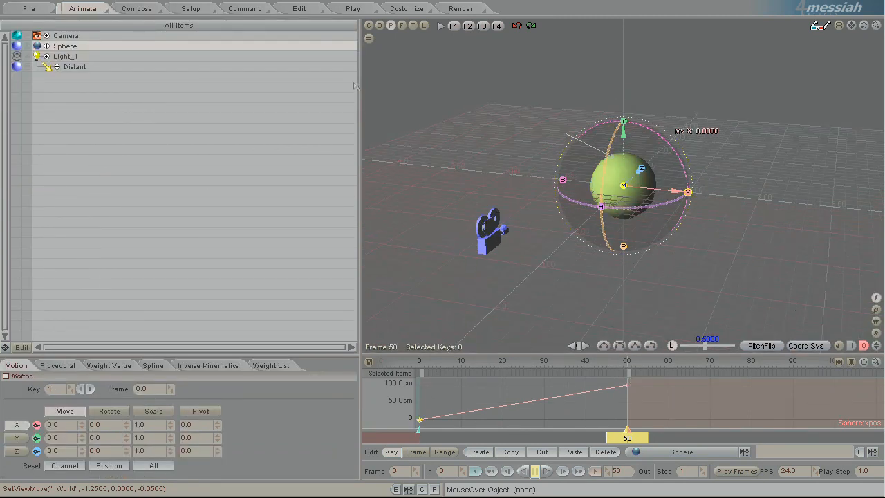
{"action": "left_click", "coordinate": [135, 8]}
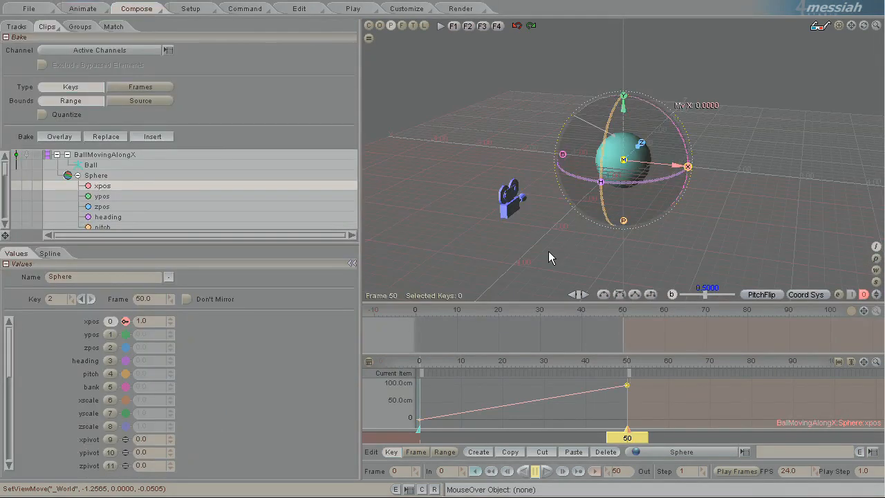
{"action": "mouse_move", "coordinate": [17, 27]}
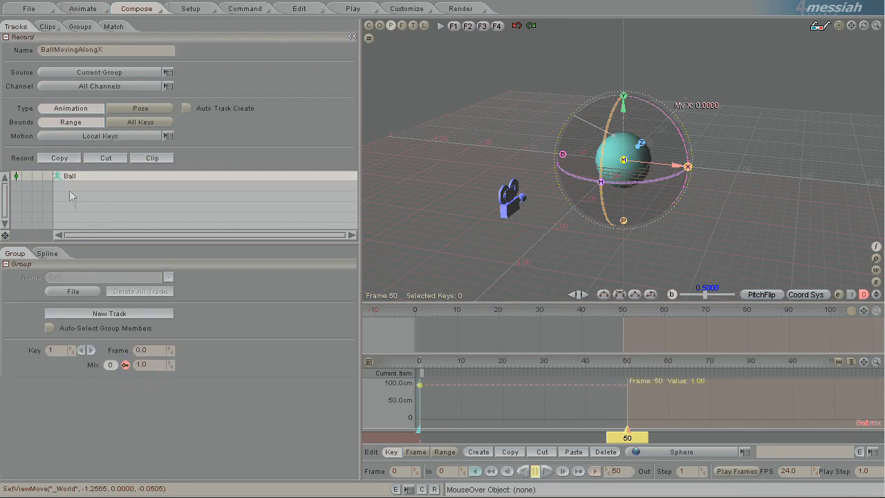
Add a new empty track named Track under the Ball group and select it
{"action": "left_click", "coordinate": [69, 176]}
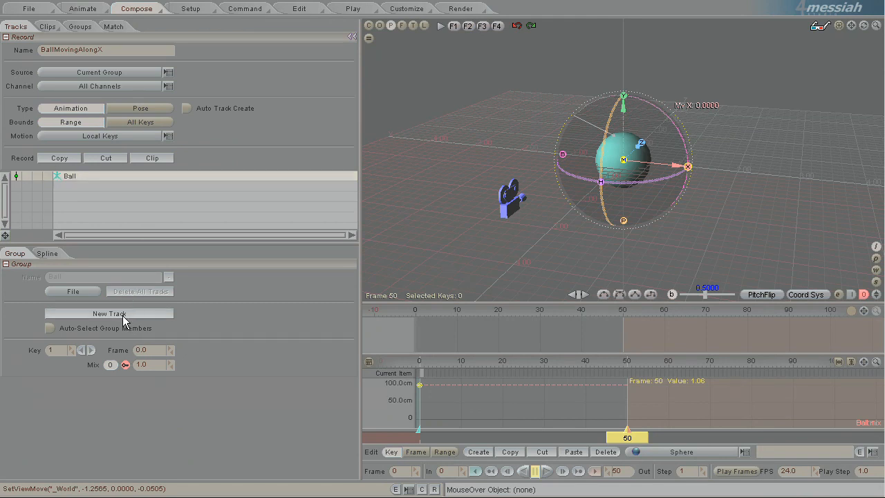
{"action": "left_click", "coordinate": [108, 312]}
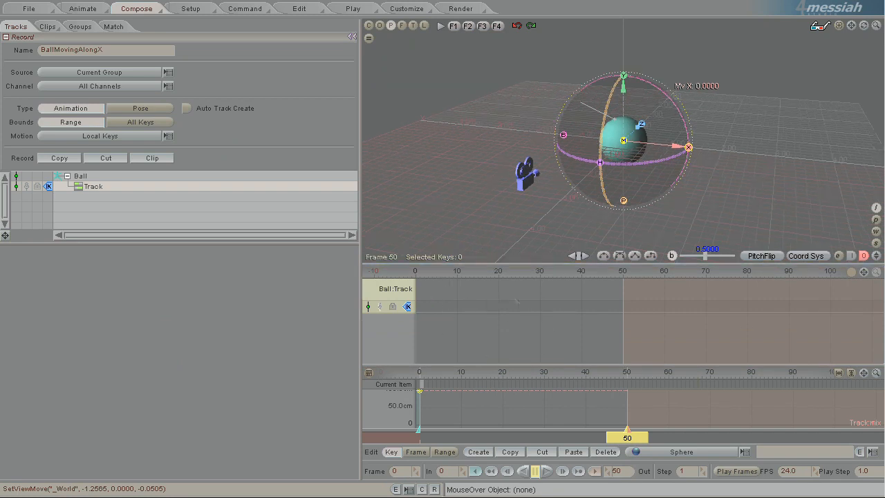
{"action": "mouse_move", "coordinate": [597, 338]}
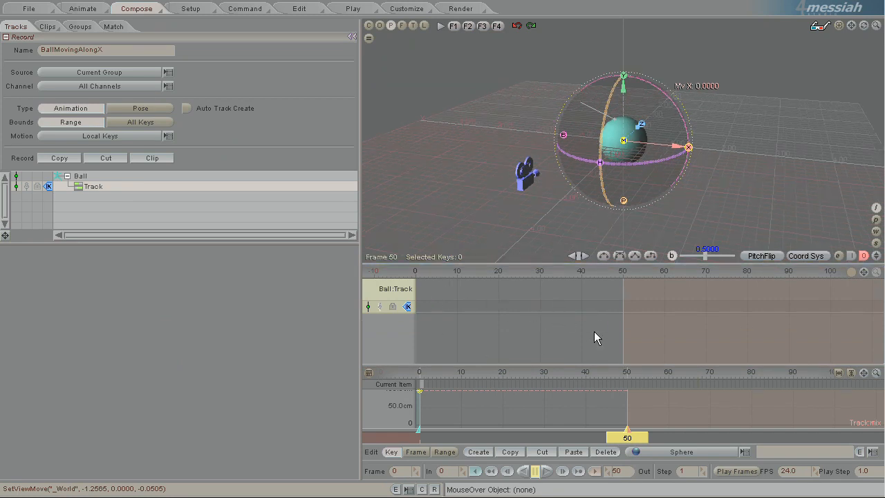
{"action": "left_click", "coordinate": [91, 185]}
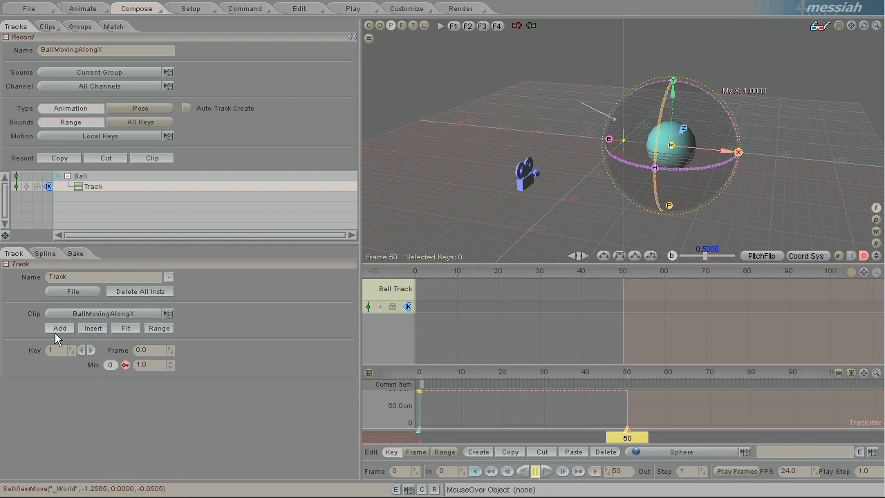
Add a BallMovingAlongX instance spanning frames 0 to 50 onto Track
{"action": "left_click", "coordinate": [60, 327]}
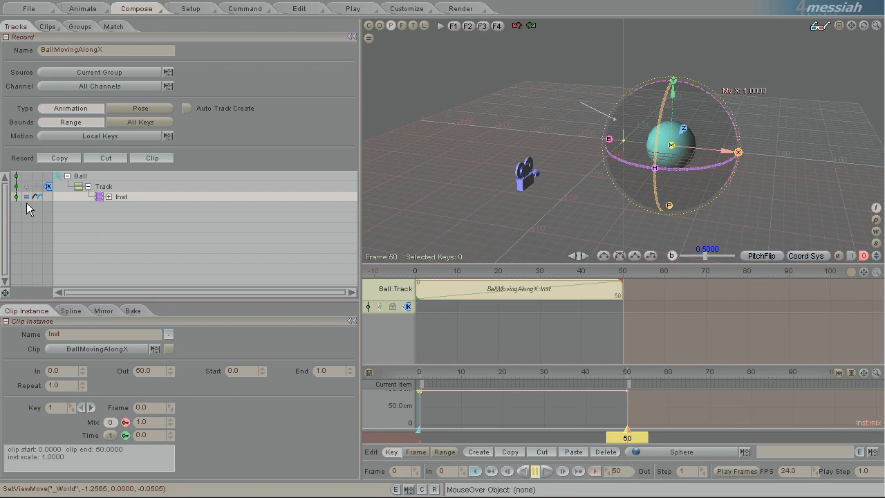
{"action": "mouse_move", "coordinate": [28, 202]}
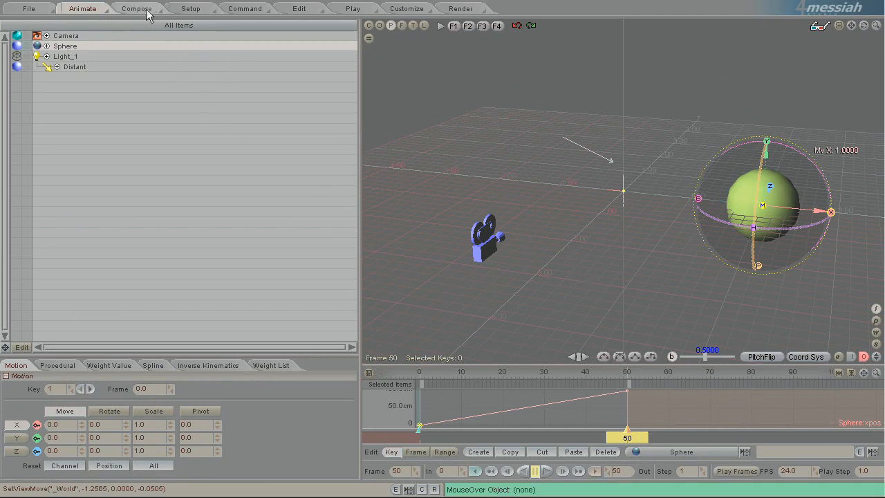
Check the sphere at frame 50 in Animate and return to Compose with the instance on the Ball track
{"action": "left_click", "coordinate": [135, 8]}
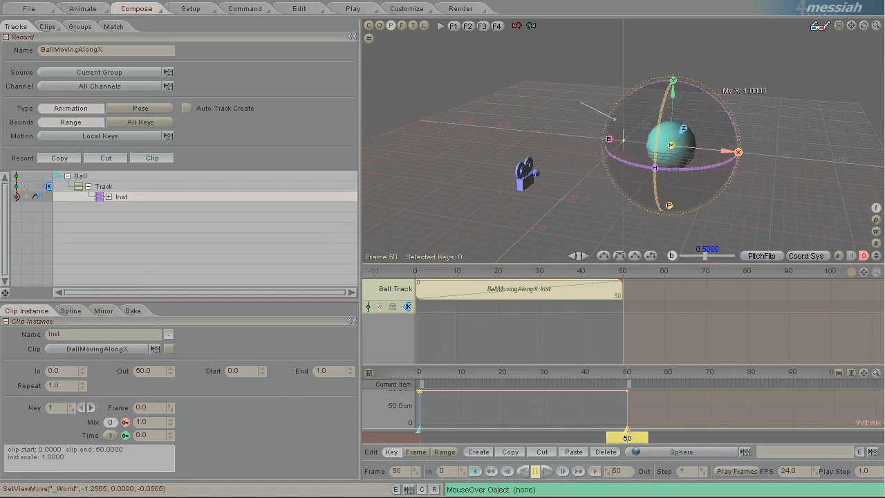
{"action": "left_click", "coordinate": [82, 8]}
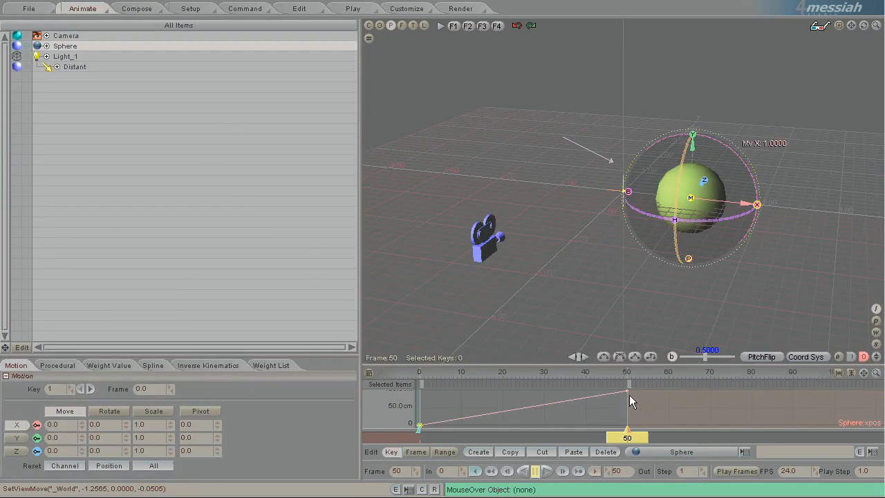
{"action": "left_click", "coordinate": [628, 391]}
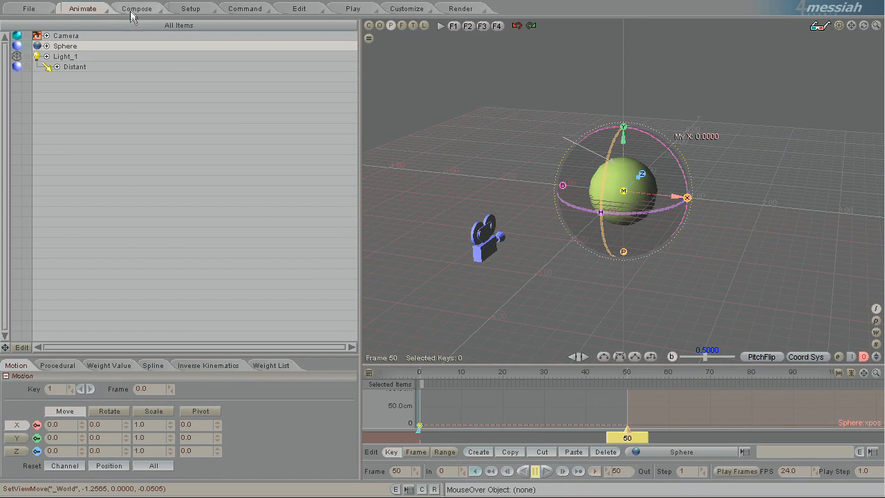
{"action": "left_click", "coordinate": [136, 8]}
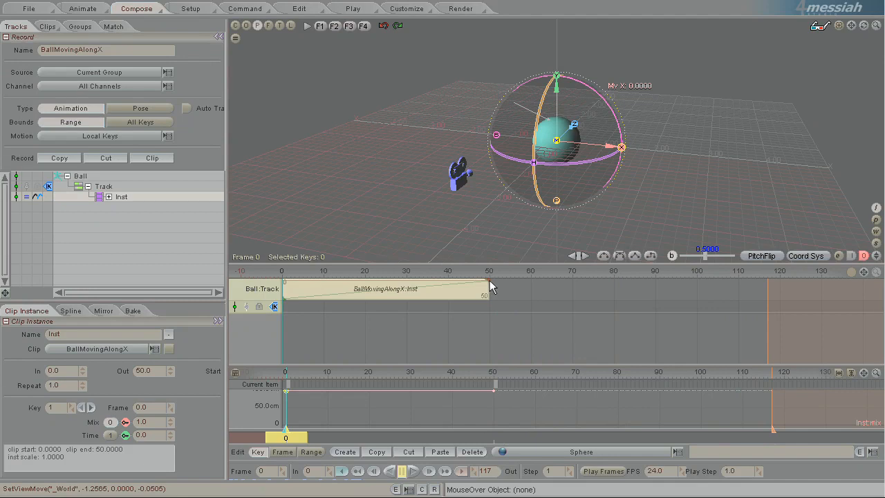
Stretch the clip instance's right edge from frame 50 to frame 100, doubling its length
{"action": "left_click_drag", "start_coordinate": [486, 289], "coordinate": [688, 288]}
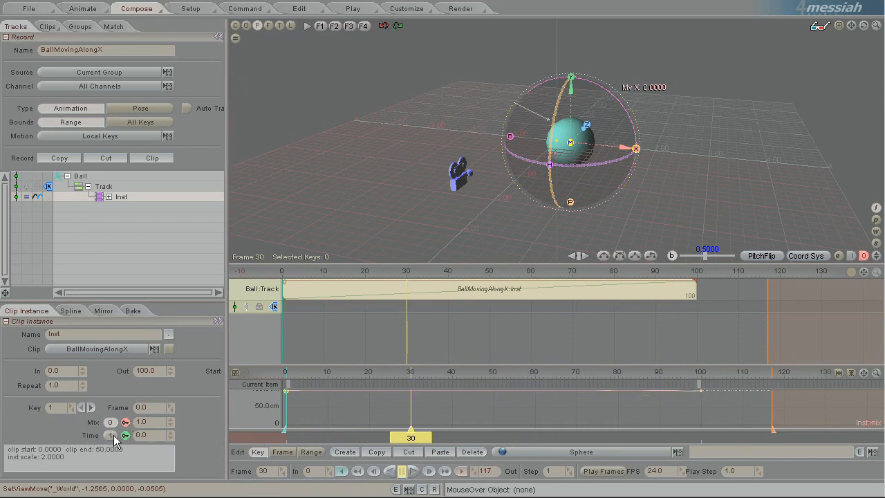
Key the instance's Time, try extra curve keys, then restore a linear ramp to 1.0 at frame 100
{"action": "left_click", "coordinate": [108, 434]}
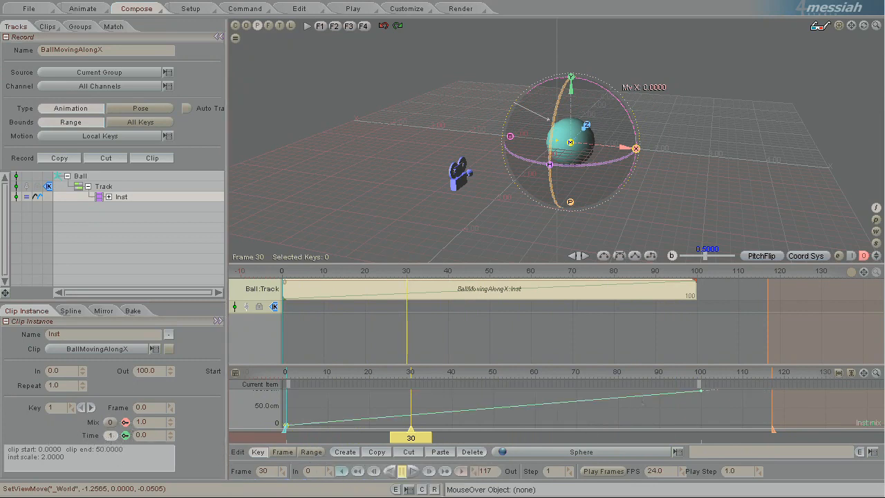
{"action": "left_click", "coordinate": [409, 415]}
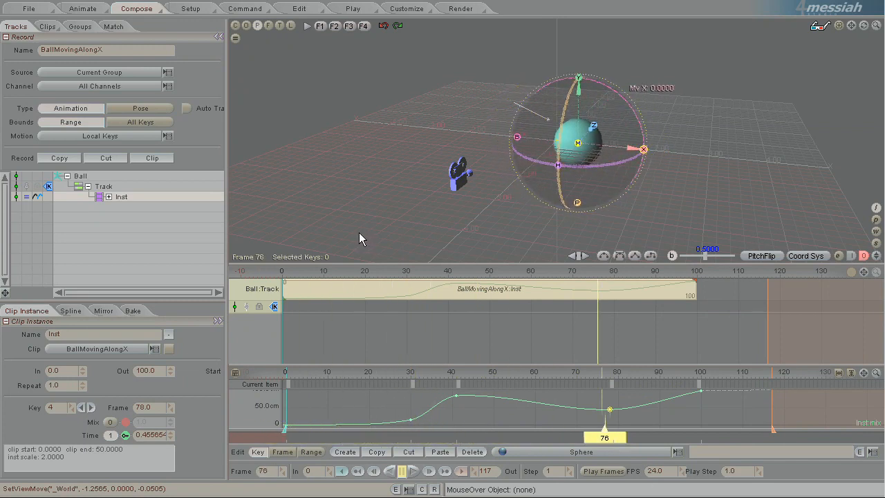
{"action": "left_click", "coordinate": [342, 470]}
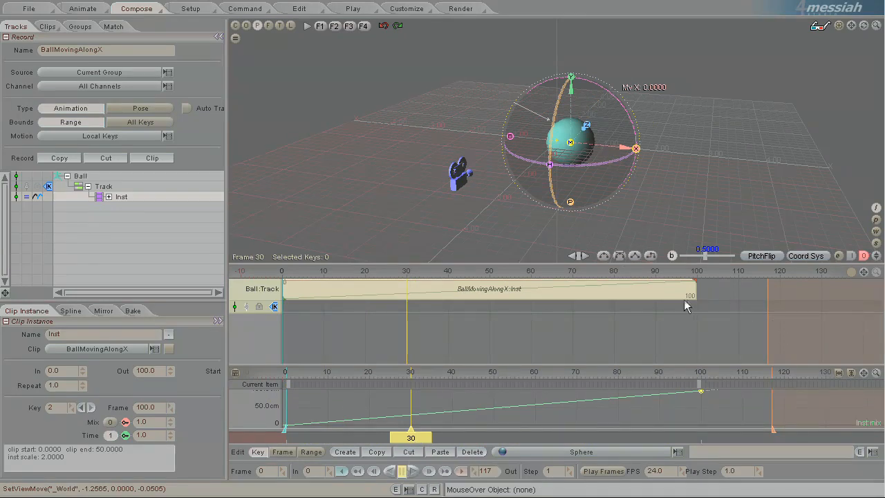
{"action": "mouse_move", "coordinate": [697, 284]}
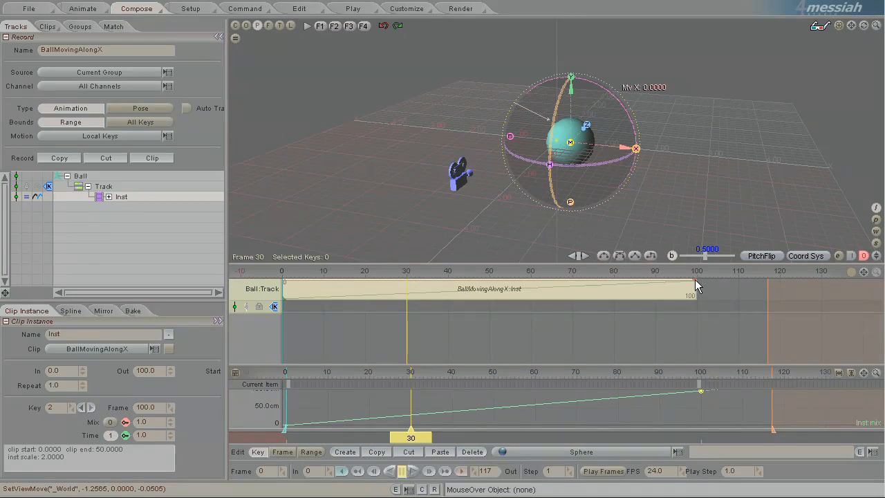
Shorten the Inst bar to frame 50, then repeat it to frame 100 (Repeat 2.0)
{"action": "left_click_drag", "start_coordinate": [697, 289], "coordinate": [491, 289]}
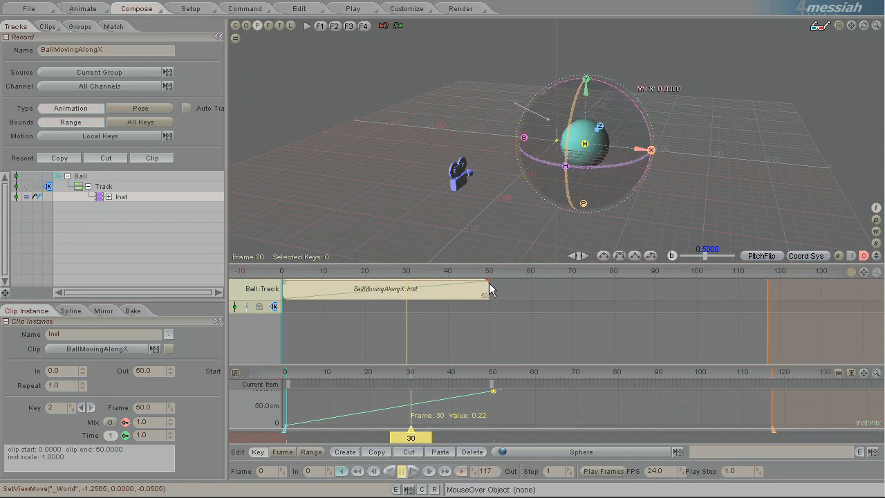
{"action": "left_click_drag", "start_coordinate": [487, 289], "coordinate": [536, 289]}
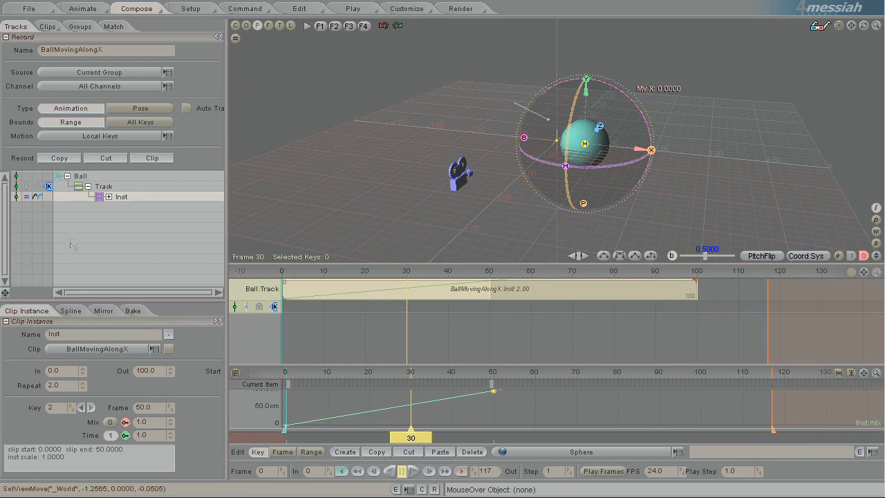
{"action": "mouse_move", "coordinate": [551, 303]}
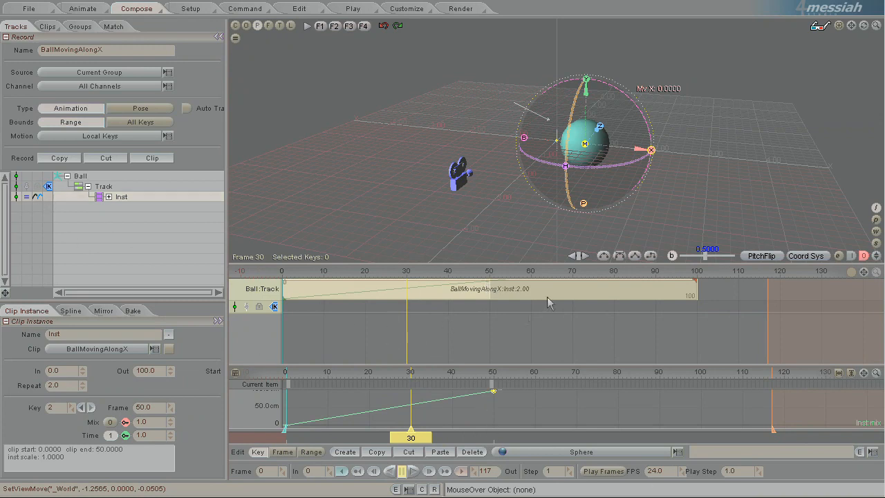
{"action": "mouse_move", "coordinate": [421, 436]}
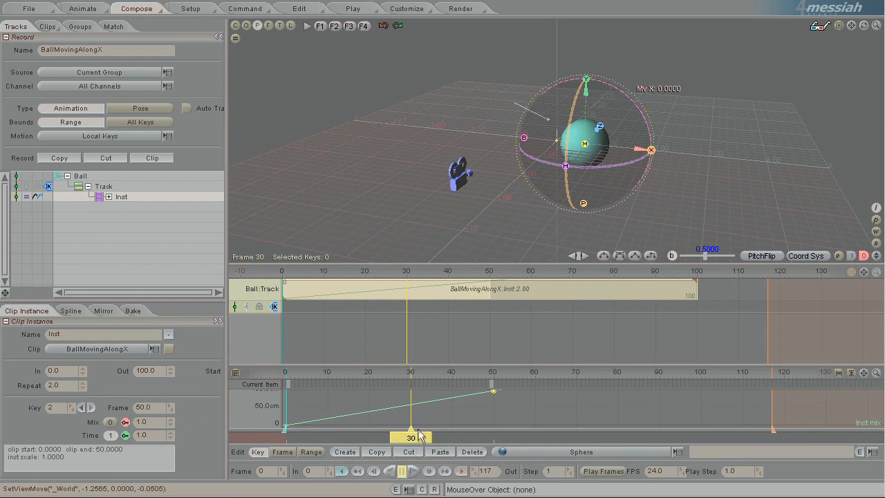
{"action": "left_click_drag", "start_coordinate": [409, 437], "coordinate": [473, 436]}
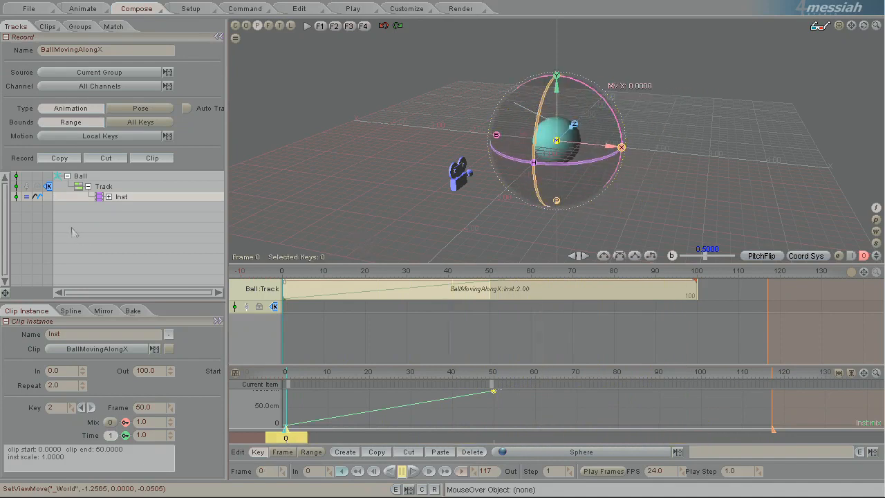
{"action": "mouse_move", "coordinate": [298, 434]}
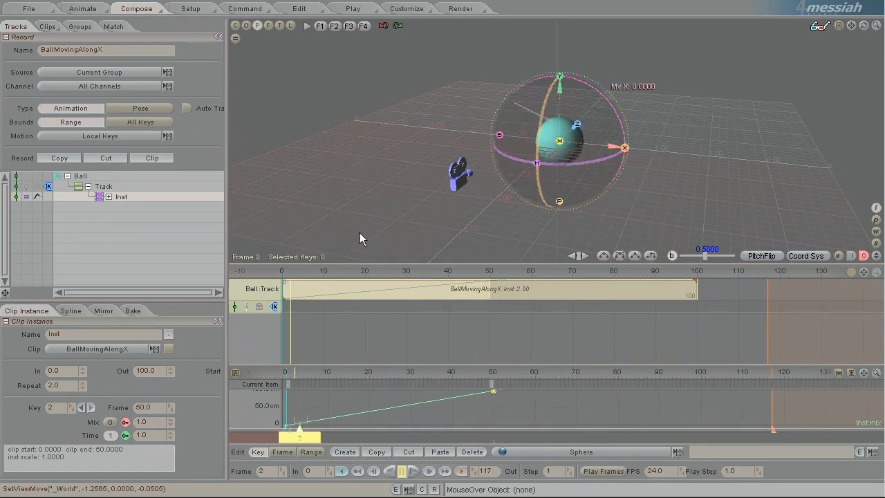
{"action": "left_click_drag", "start_coordinate": [299, 436], "coordinate": [597, 437]}
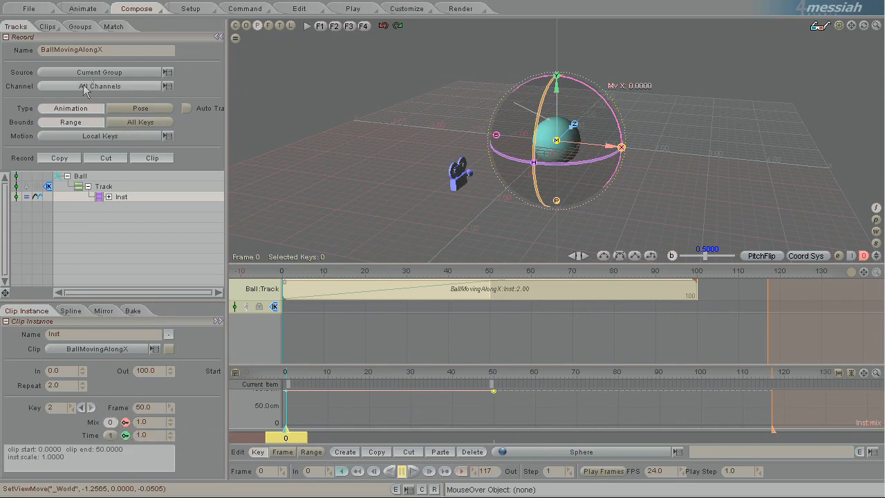
Show the clip library in Compose with BallMovingAlongX collapsed to its Ball group
{"action": "left_click", "coordinate": [83, 8]}
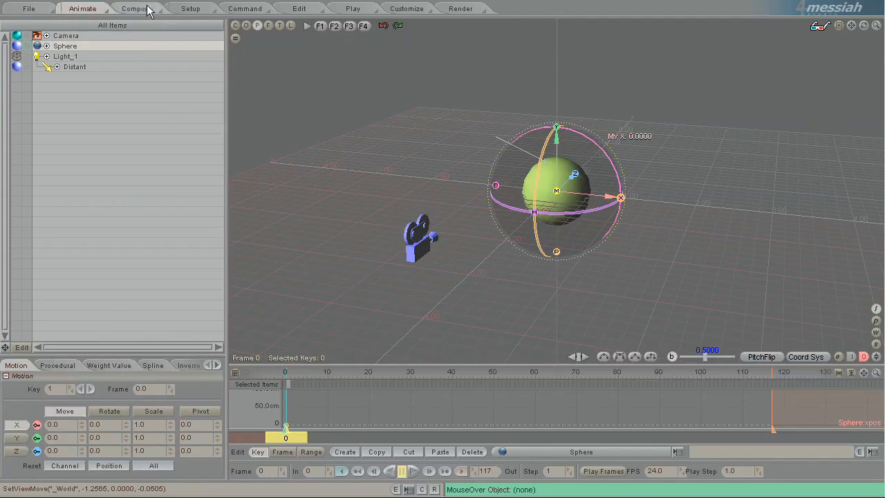
{"action": "left_click", "coordinate": [136, 8]}
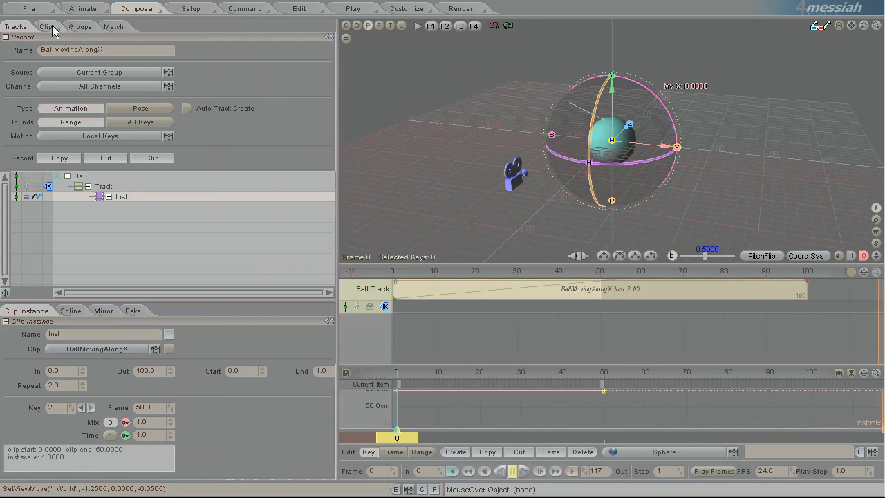
{"action": "left_click", "coordinate": [47, 27]}
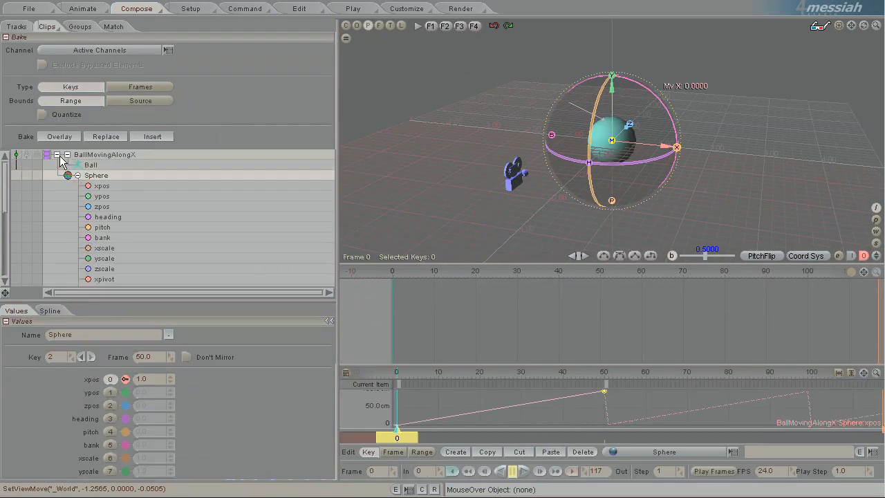
{"action": "left_click", "coordinate": [67, 154]}
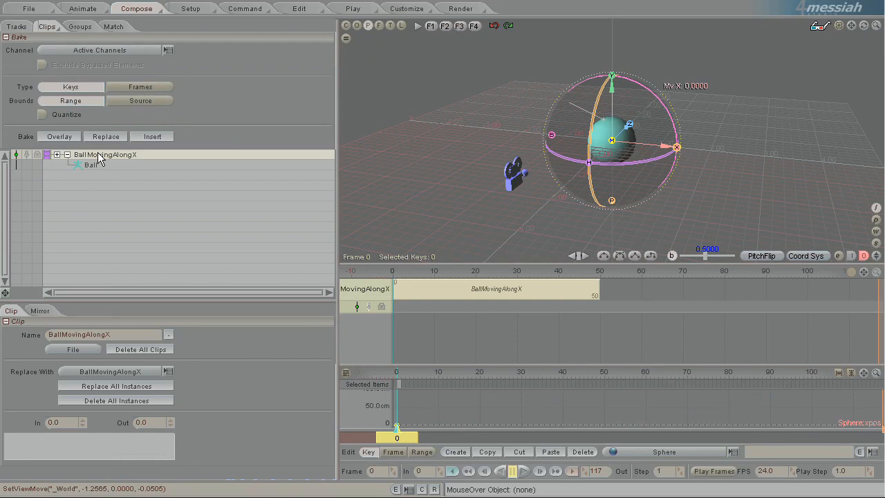
{"action": "left_click", "coordinate": [47, 26]}
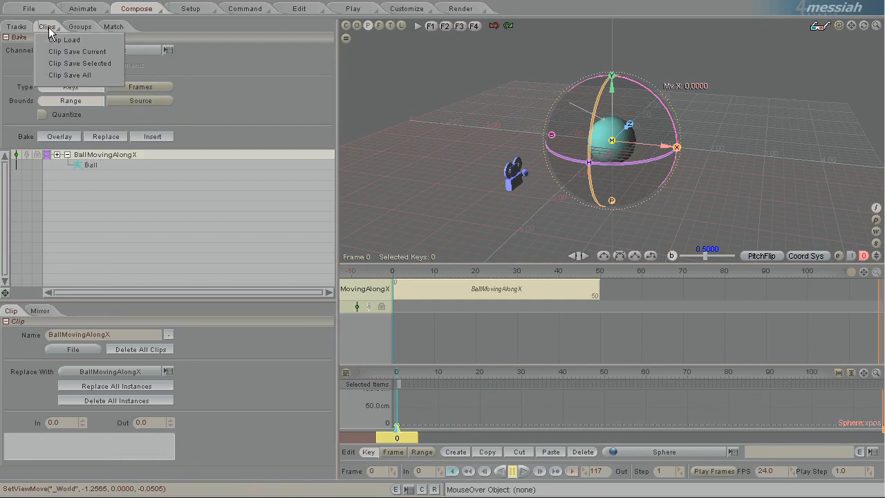
{"action": "mouse_move", "coordinate": [78, 53]}
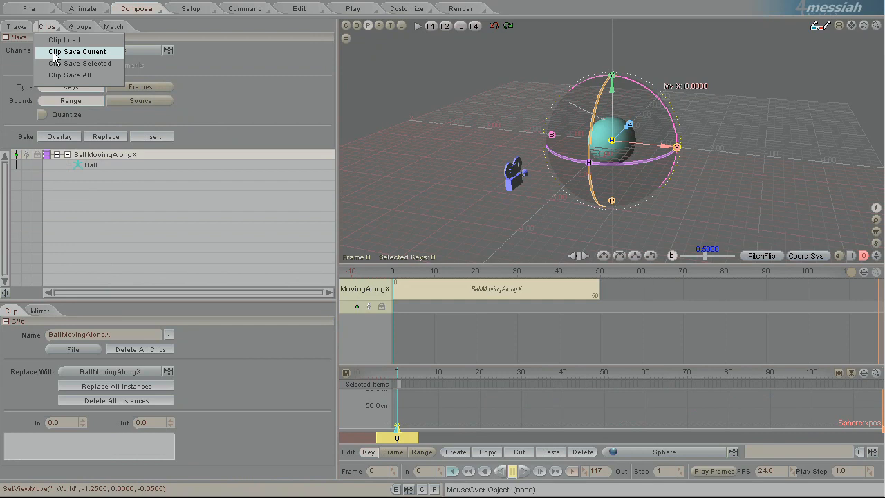
{"action": "mouse_move", "coordinate": [55, 58]}
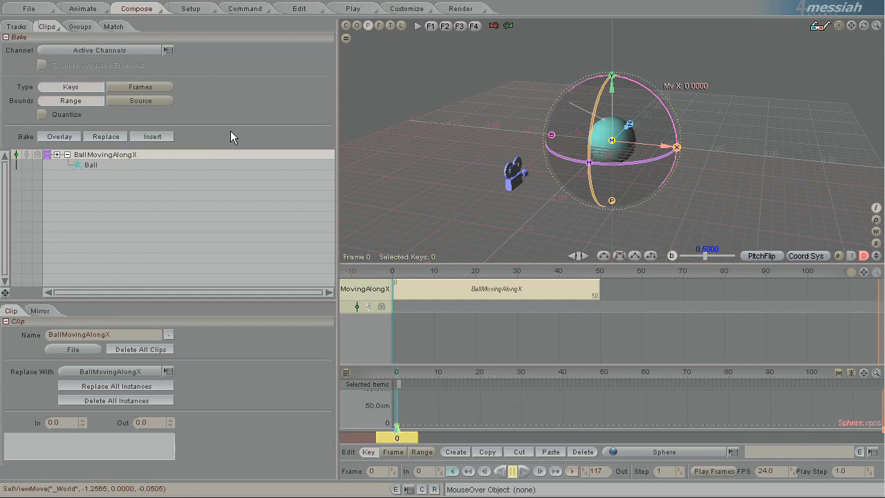
{"action": "mouse_move", "coordinate": [650, 321]}
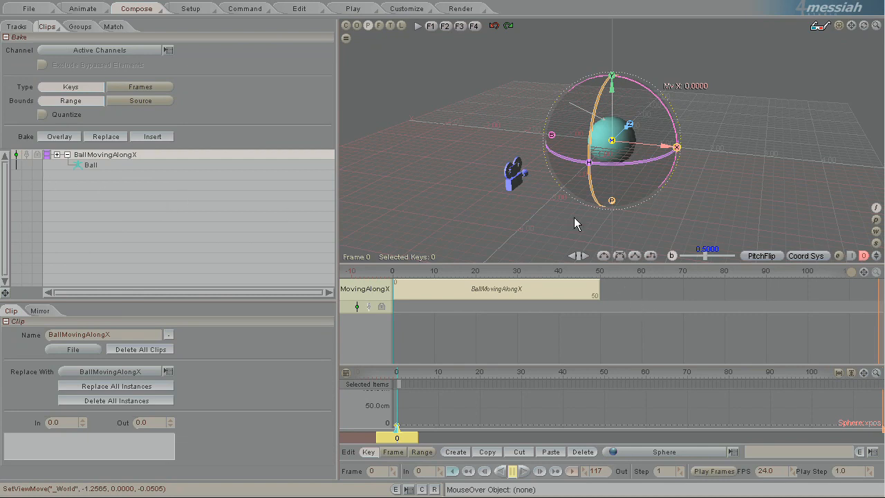
{"action": "mouse_move", "coordinate": [492, 370]}
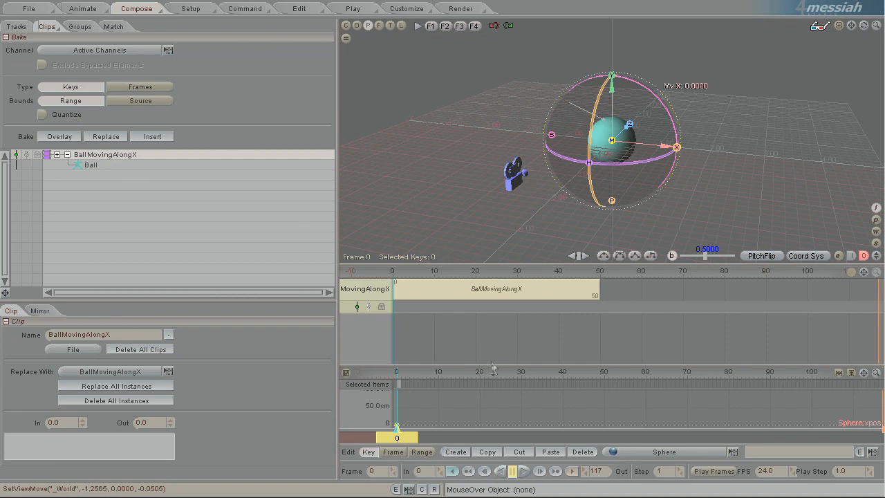
{"action": "mouse_move", "coordinate": [611, 211]}
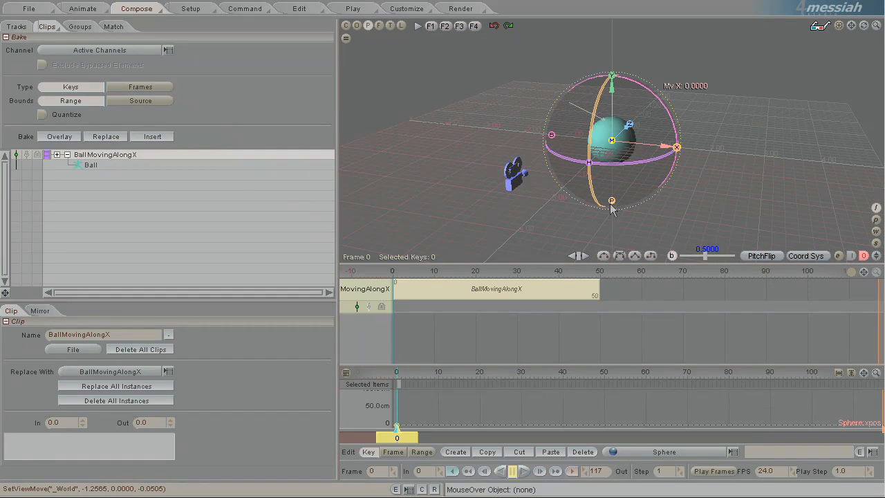
{"action": "mouse_move", "coordinate": [415, 113]}
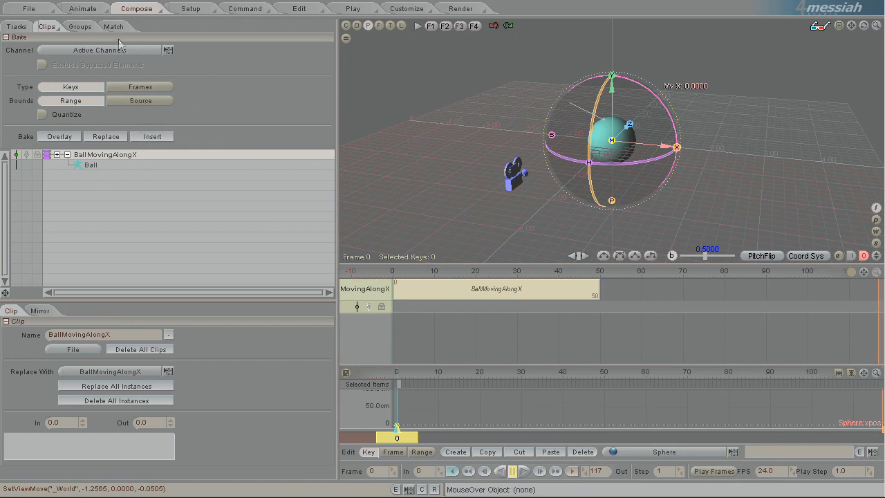
Check the Match view's Sphere→Sphere mapping for the BallMovingAlongX clip
{"action": "left_click", "coordinate": [113, 26]}
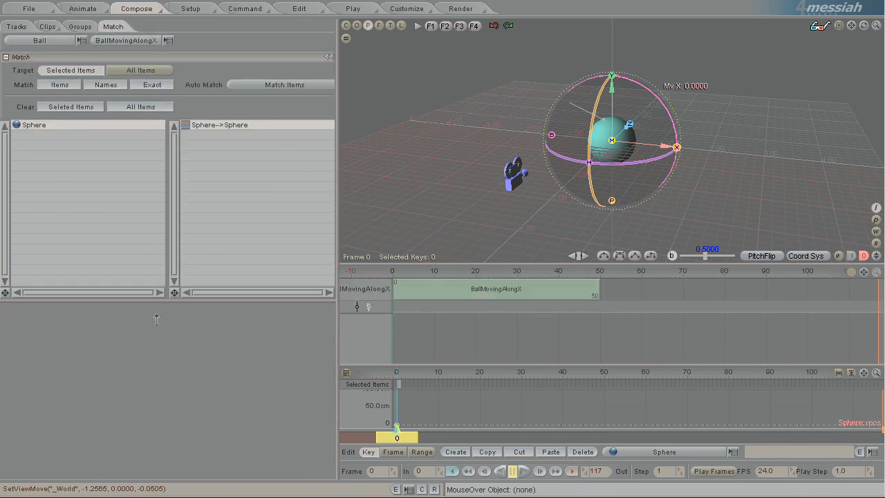
{"action": "mouse_move", "coordinate": [155, 318]}
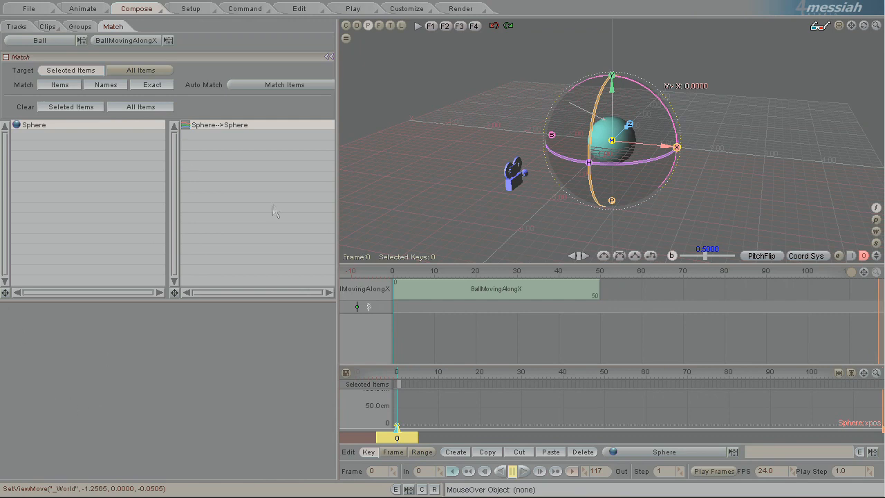
{"action": "mouse_move", "coordinate": [329, 338]}
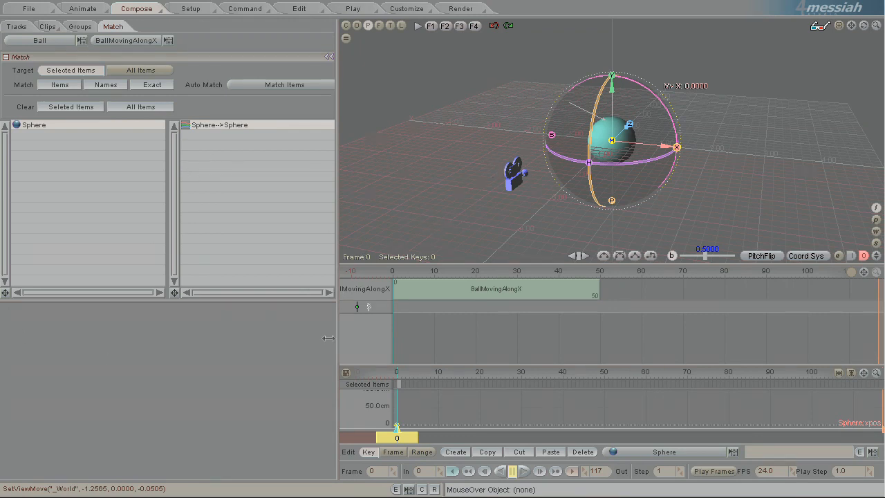
{"action": "mouse_move", "coordinate": [297, 379]}
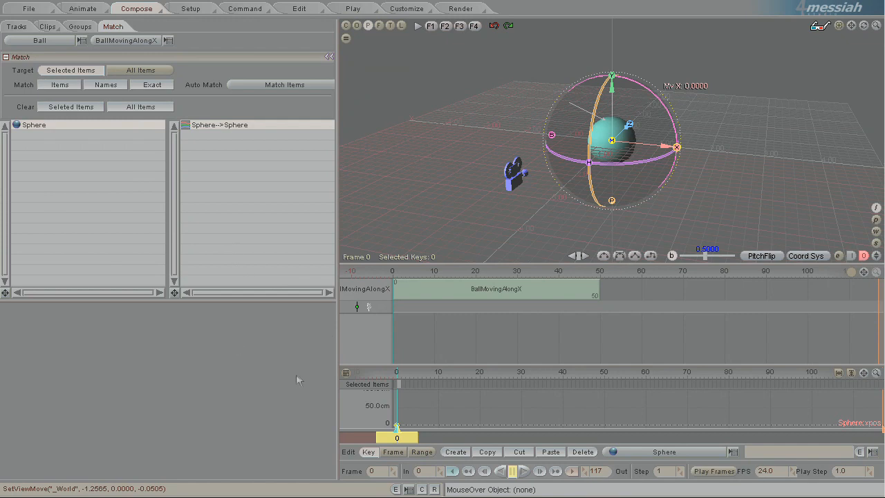
{"action": "mouse_move", "coordinate": [90, 192]}
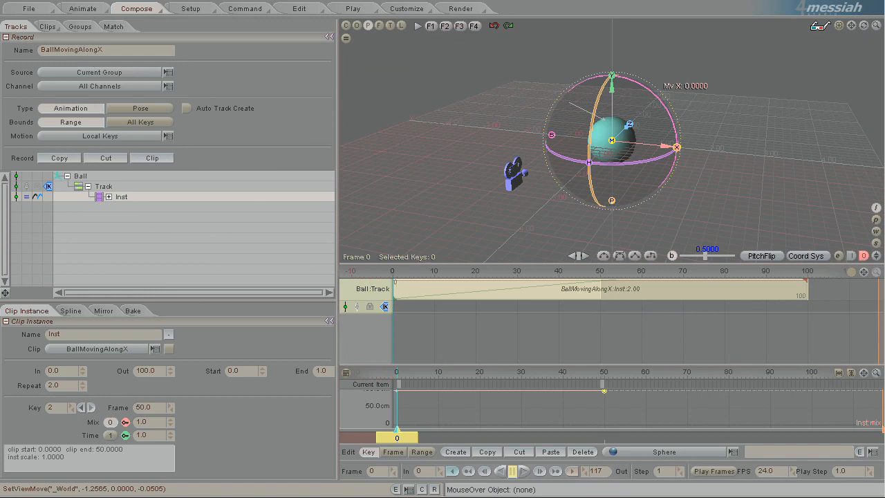
{"action": "mouse_move", "coordinate": [686, 318]}
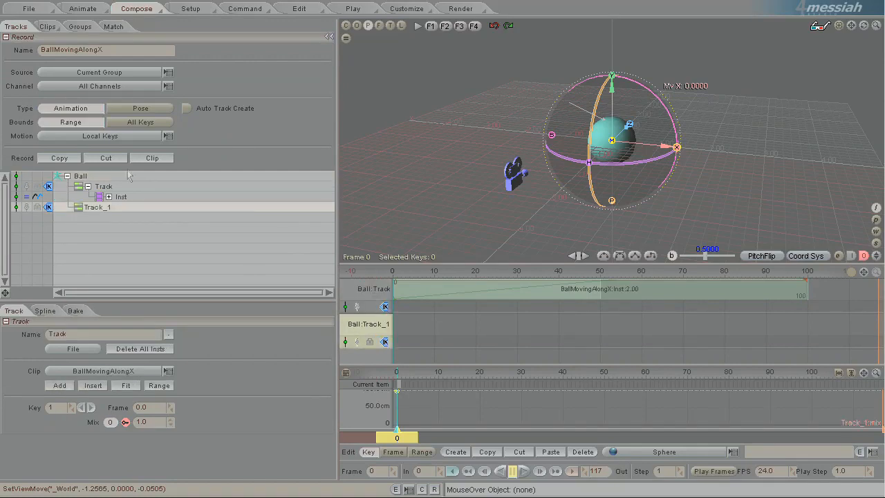
{"action": "mouse_move", "coordinate": [293, 351]}
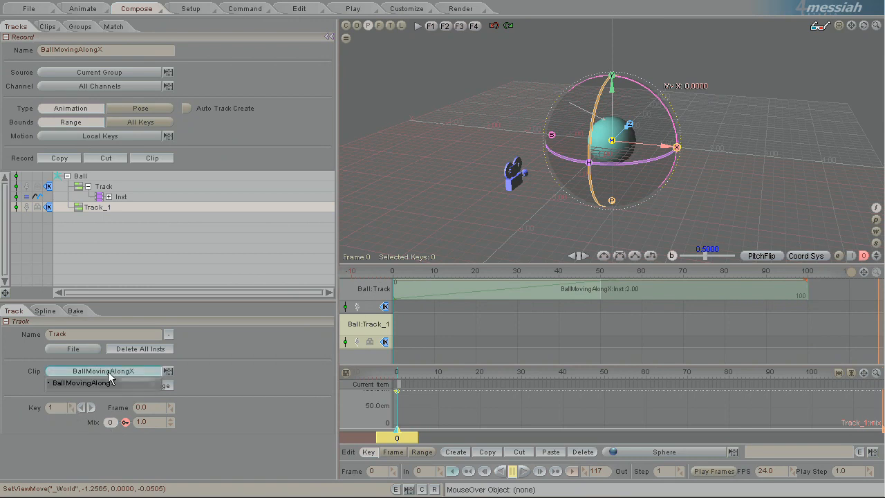
Add a BallMovingAlongX instance to the new Track_1 under Ball
{"action": "left_click", "coordinate": [102, 371]}
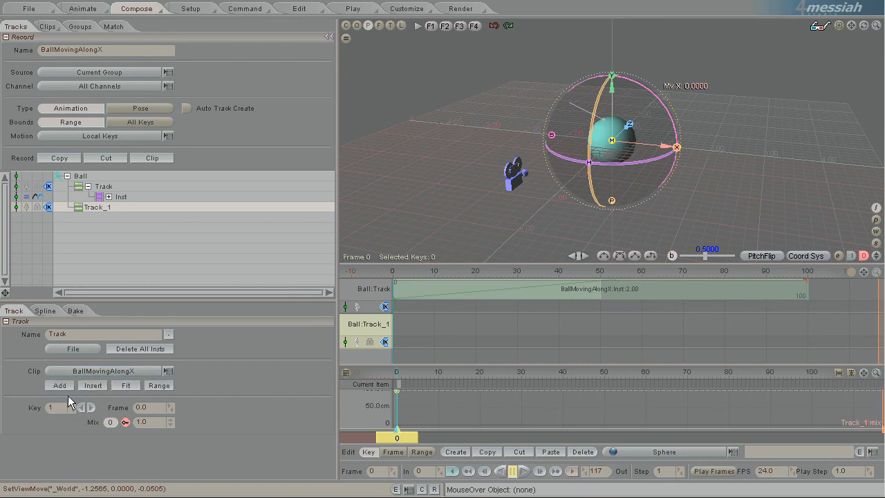
{"action": "left_click", "coordinate": [58, 384]}
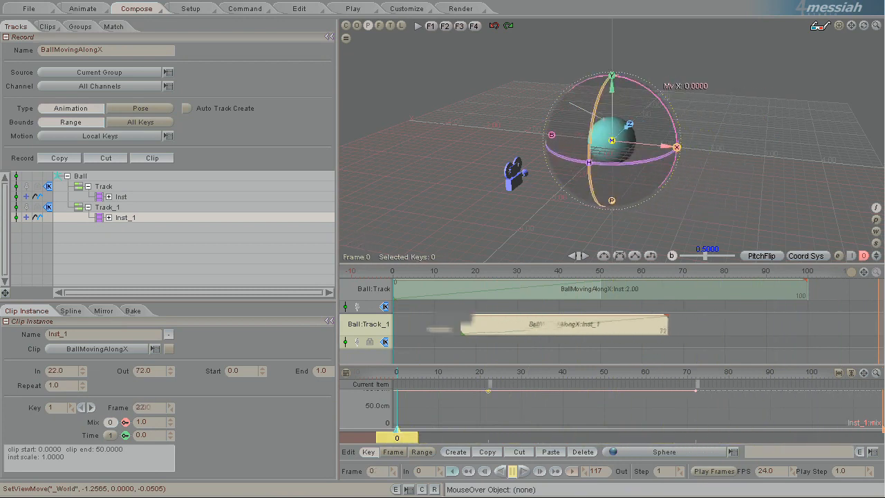
Move Track_1's instance to start near frame 81 and scrub back to frame 43
{"action": "left_click_drag", "start_coordinate": [564, 324], "coordinate": [777, 324]}
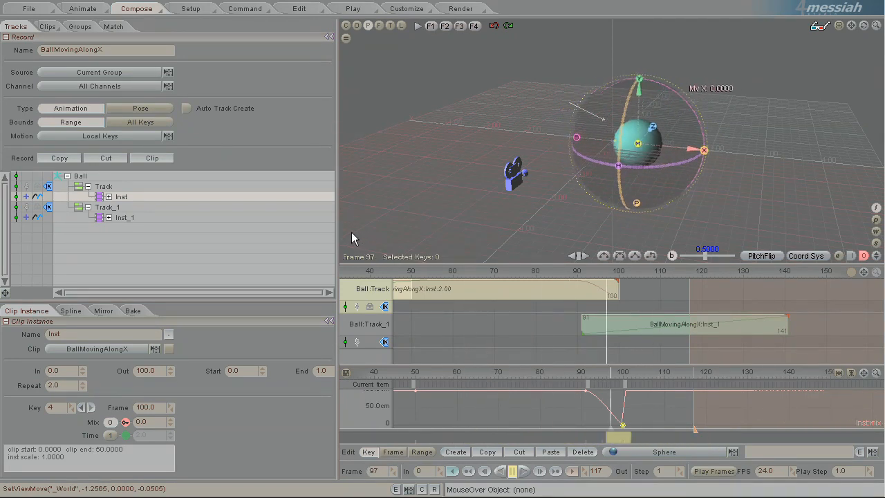
{"action": "left_click_drag", "start_coordinate": [620, 434], "coordinate": [387, 434]}
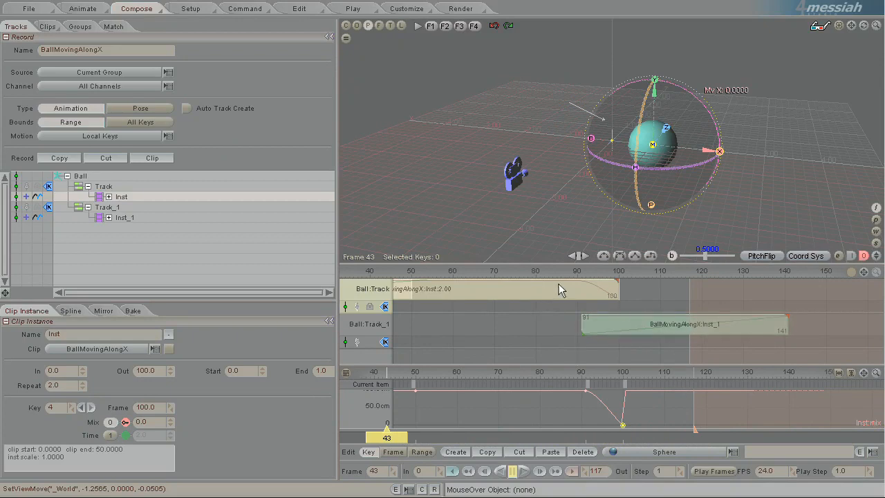
{"action": "mouse_move", "coordinate": [565, 291]}
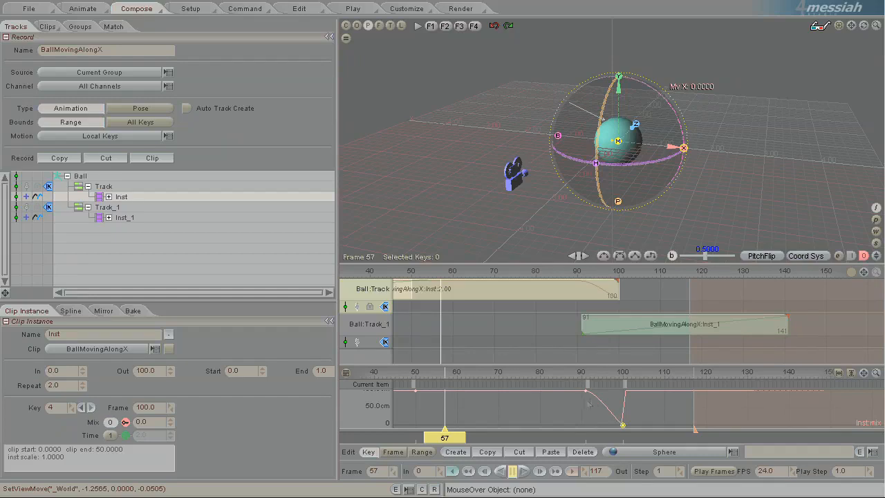
{"action": "mouse_move", "coordinate": [462, 124]}
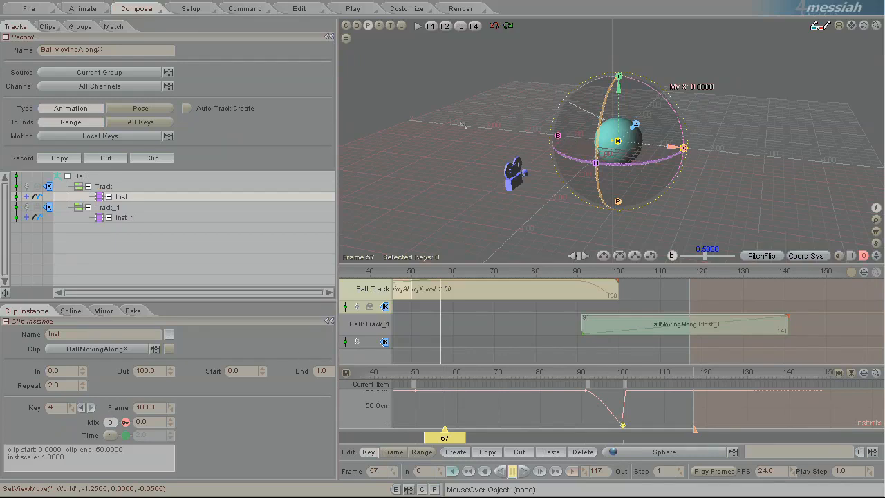
{"action": "mouse_move", "coordinate": [404, 232]}
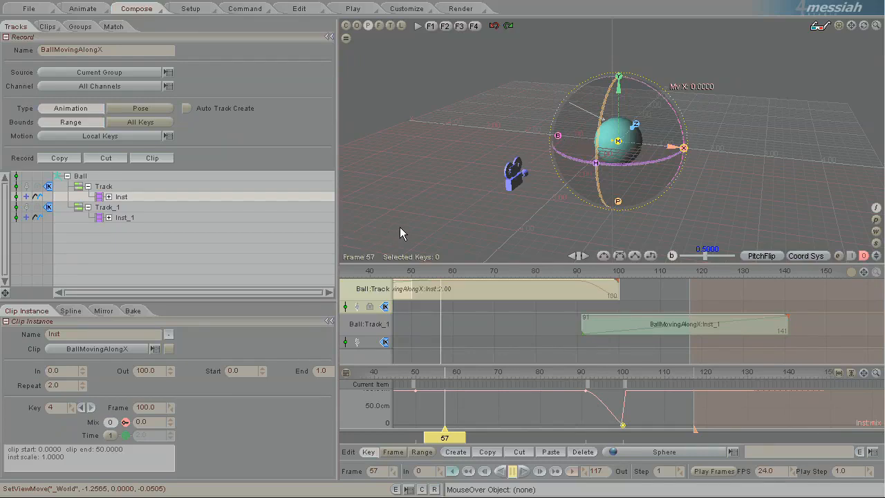